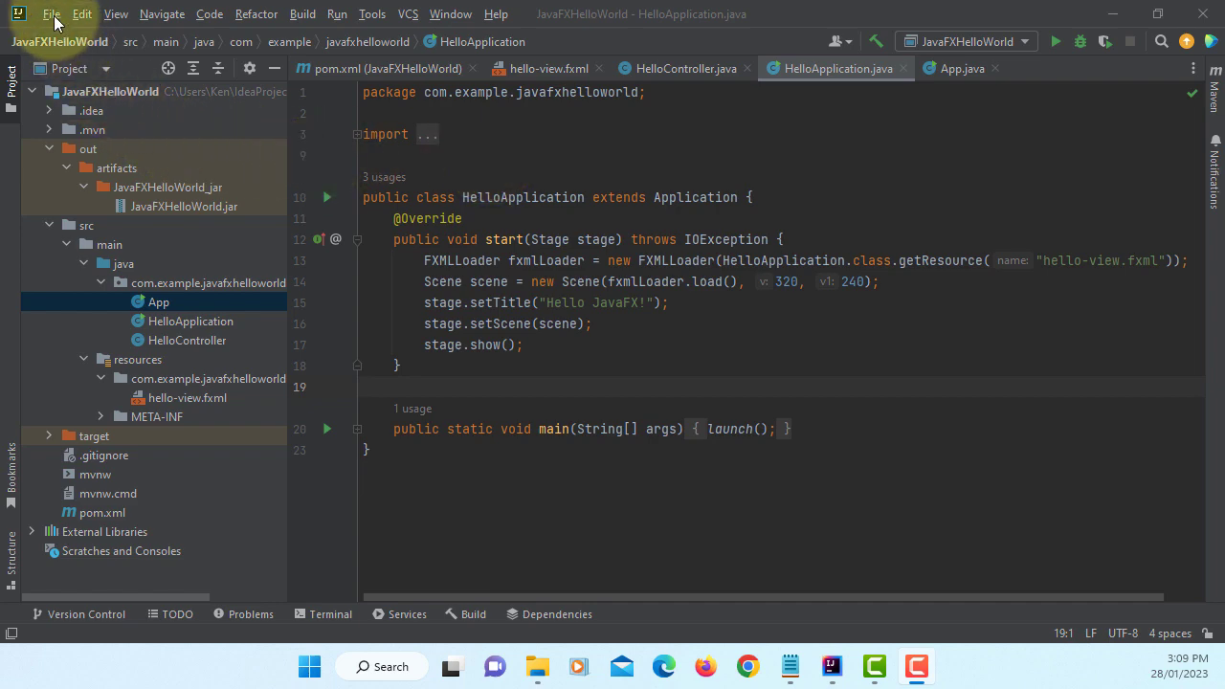
- Show the project's Libraries page in Project Structure, listing the Maven JavaFX and JUnit dependencies
click(52, 14)
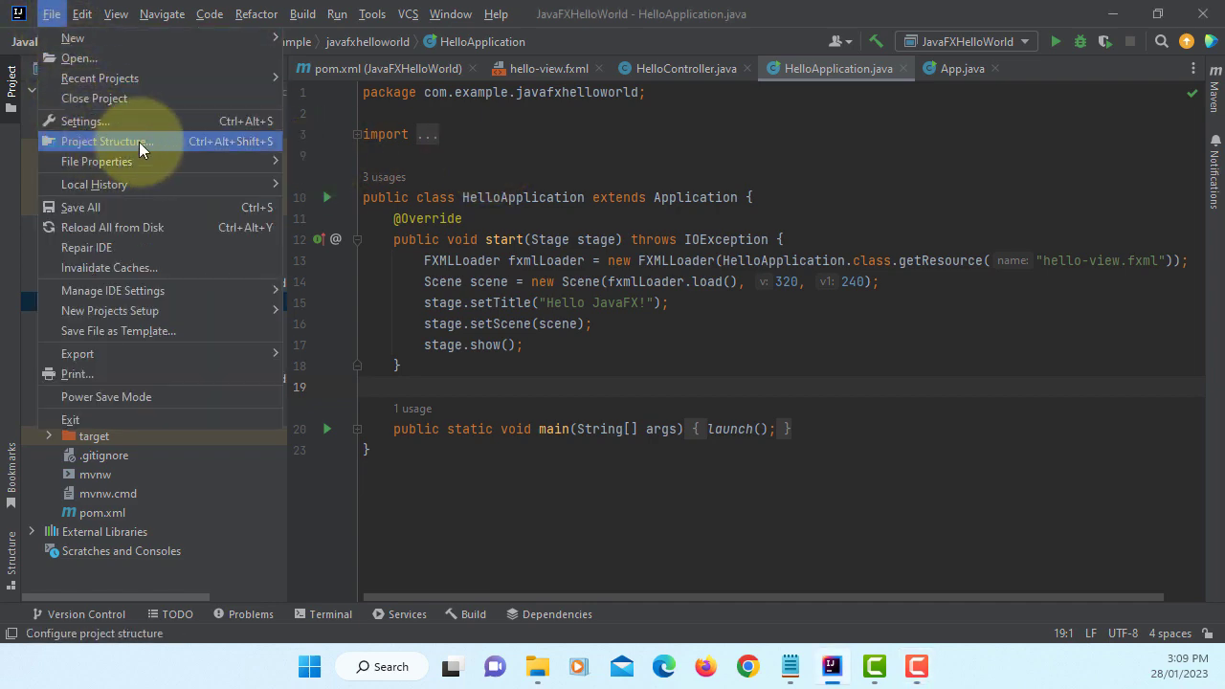
click(107, 141)
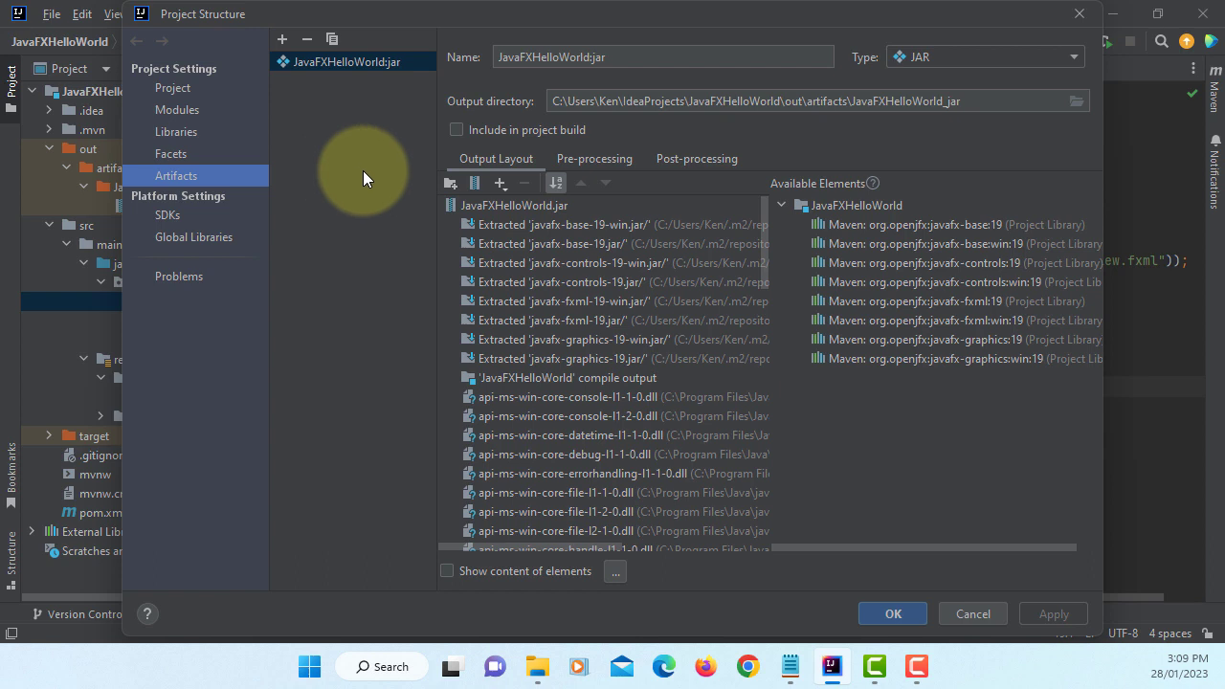
mouse_move(189, 138)
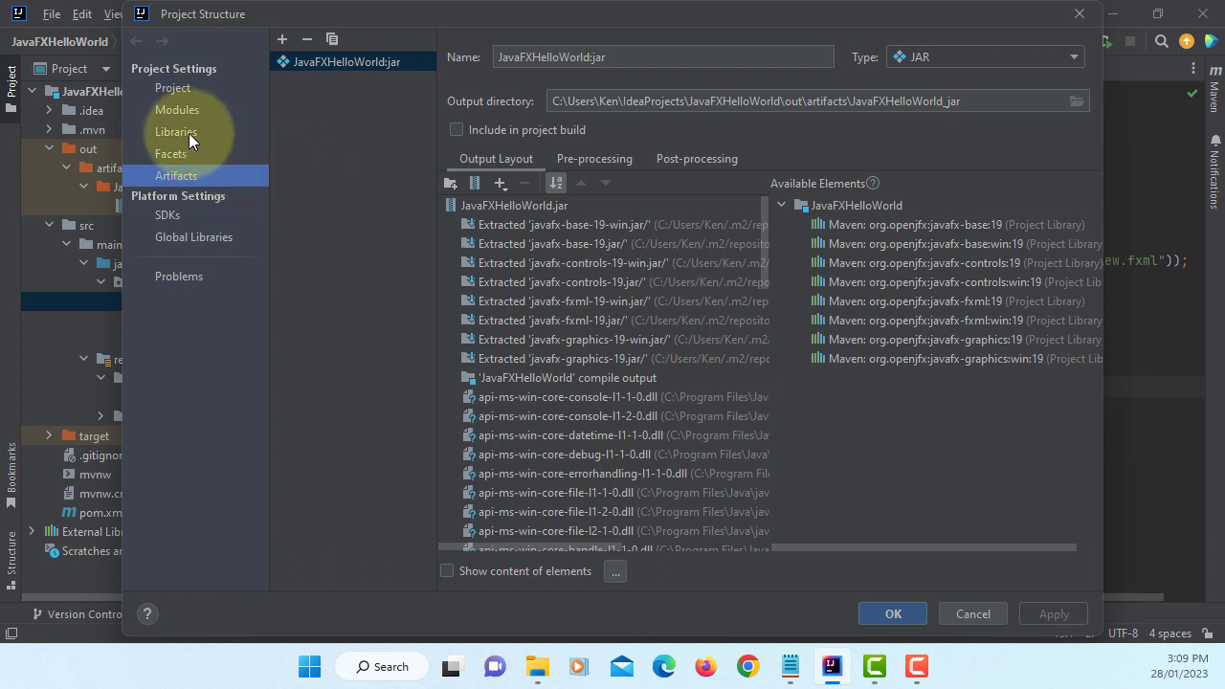
click(176, 130)
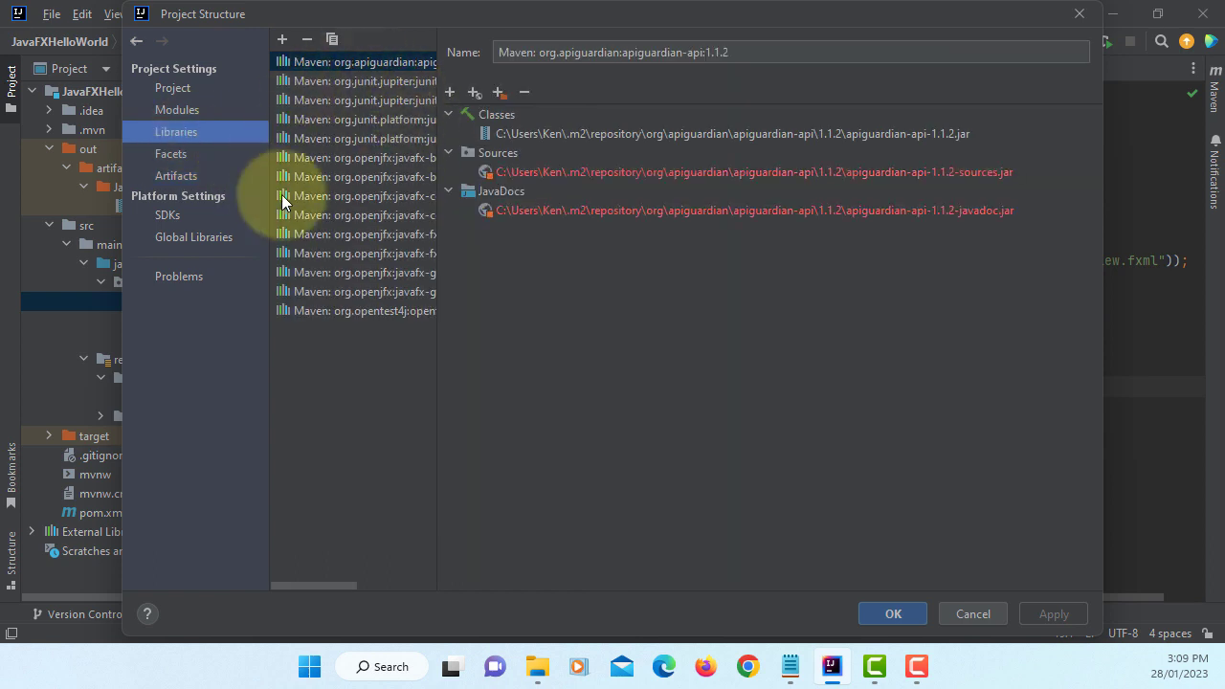
mouse_move(303, 297)
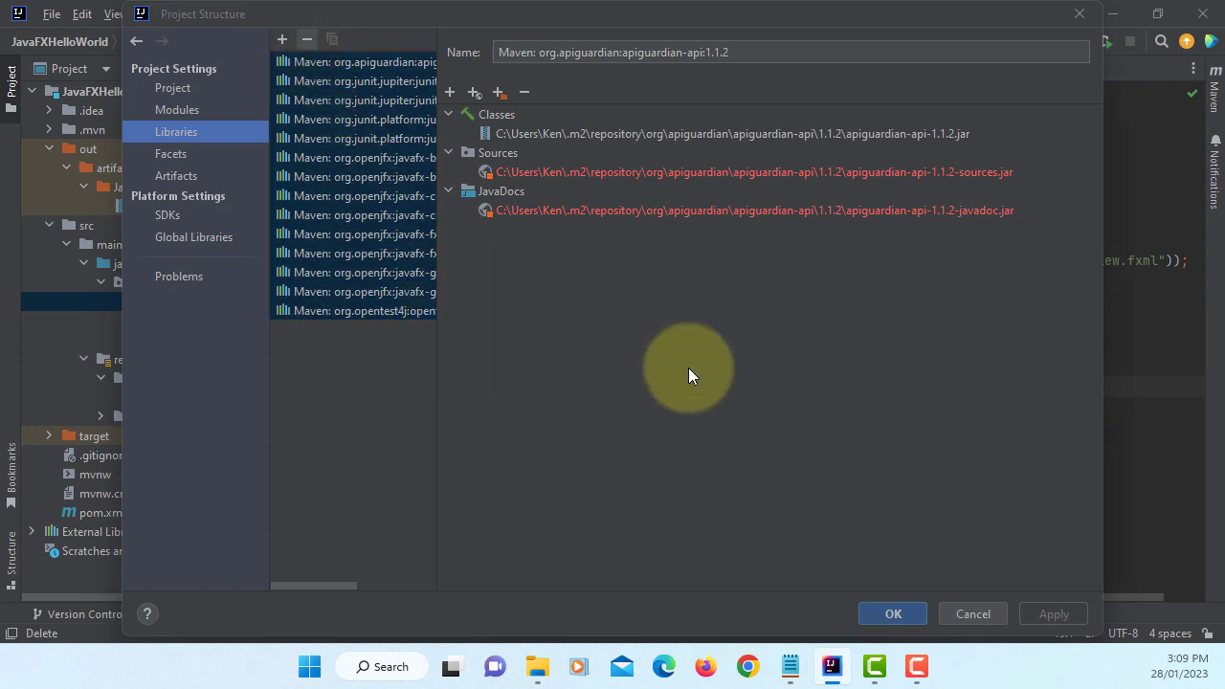
- Replace the Maven libraries with a Java library pointing to javafx-sdk-19.0.2.1\lib and apply it
click(307, 38)
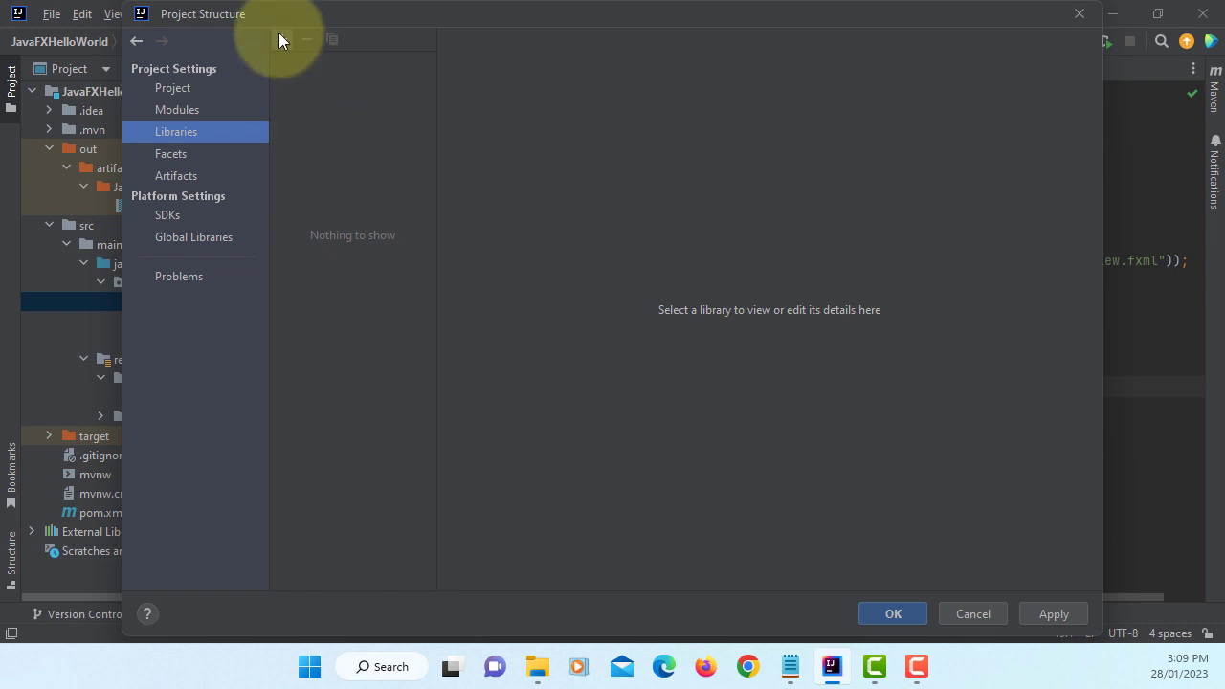
click(281, 38)
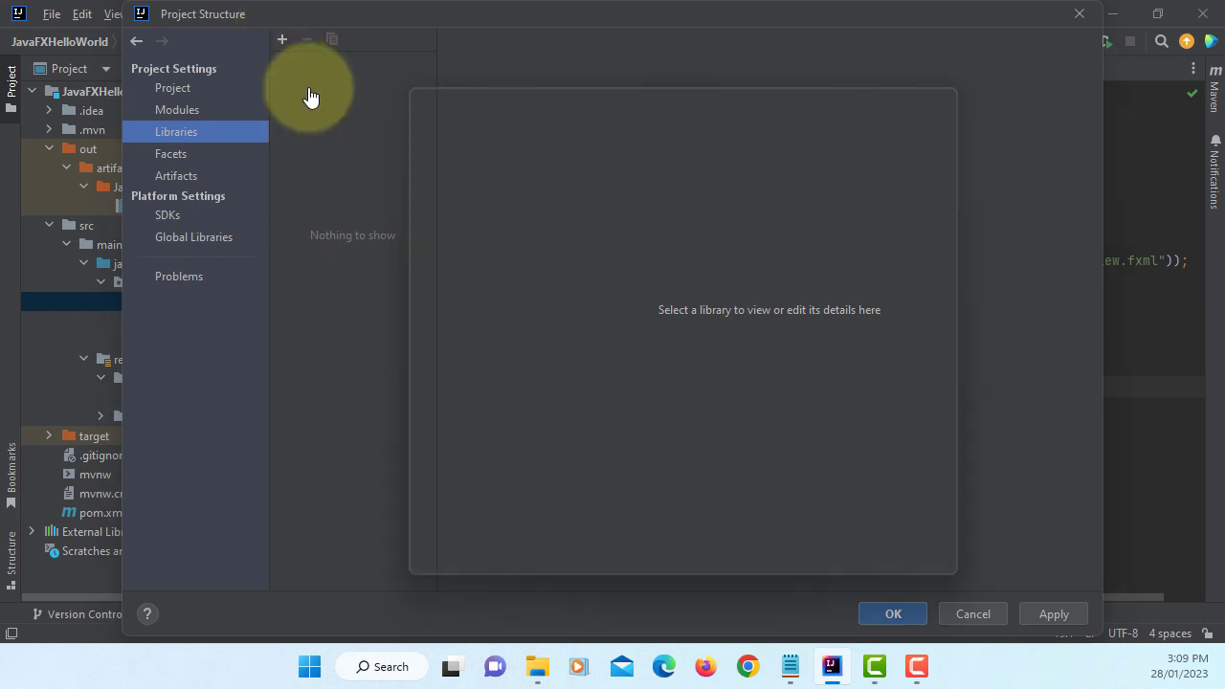
click(281, 38)
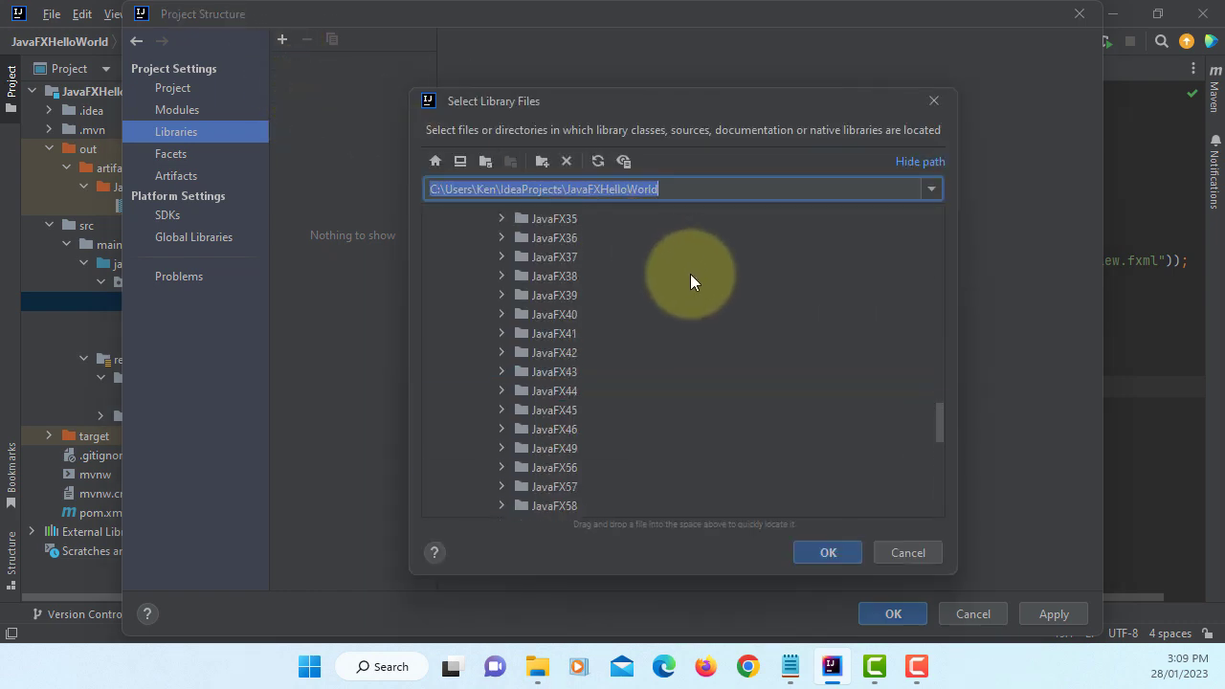
scroll(up, 3)
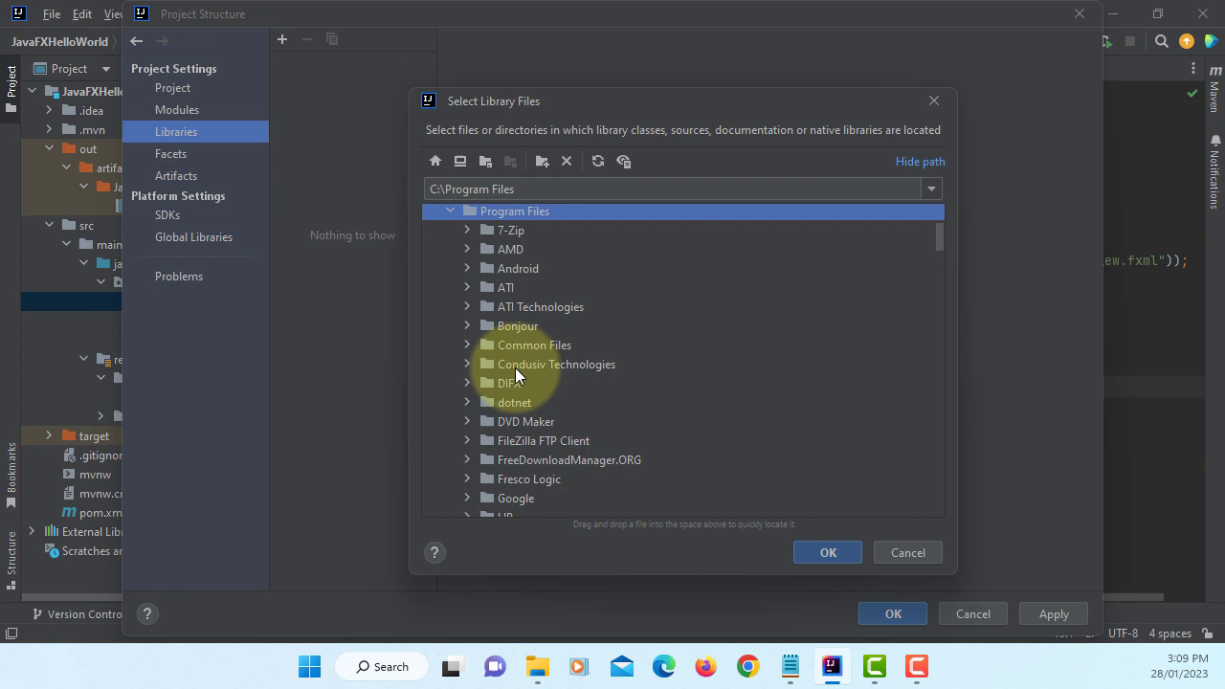
scroll(down, 3)
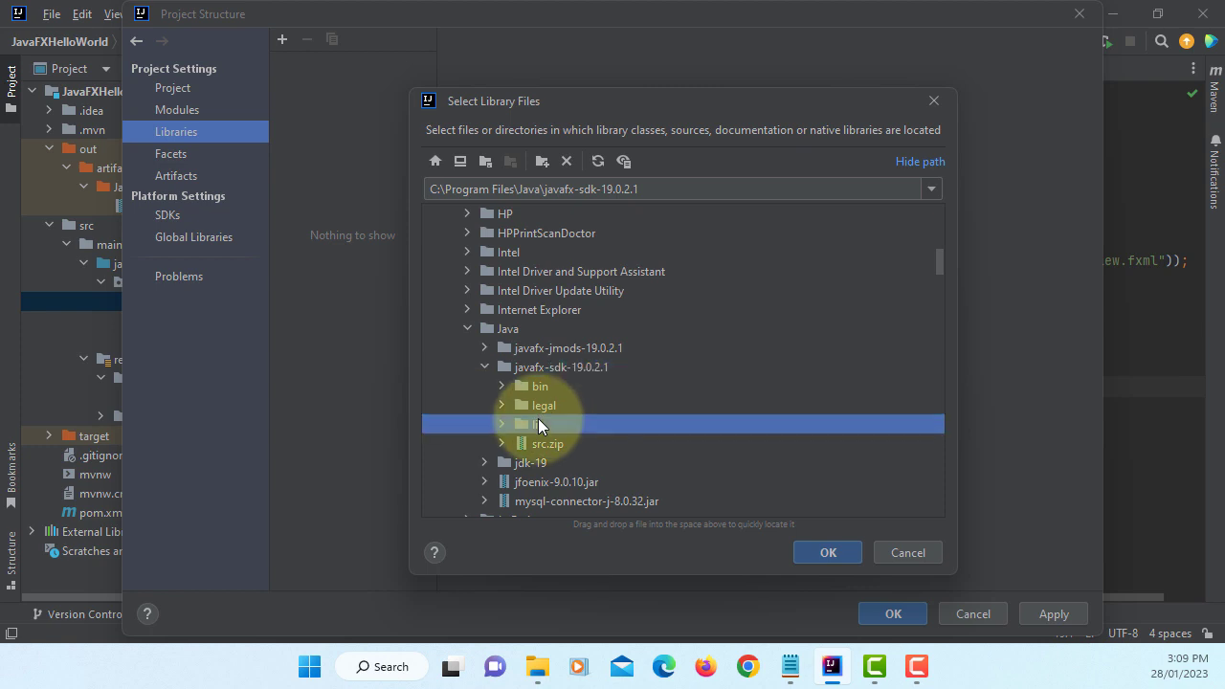
click(538, 425)
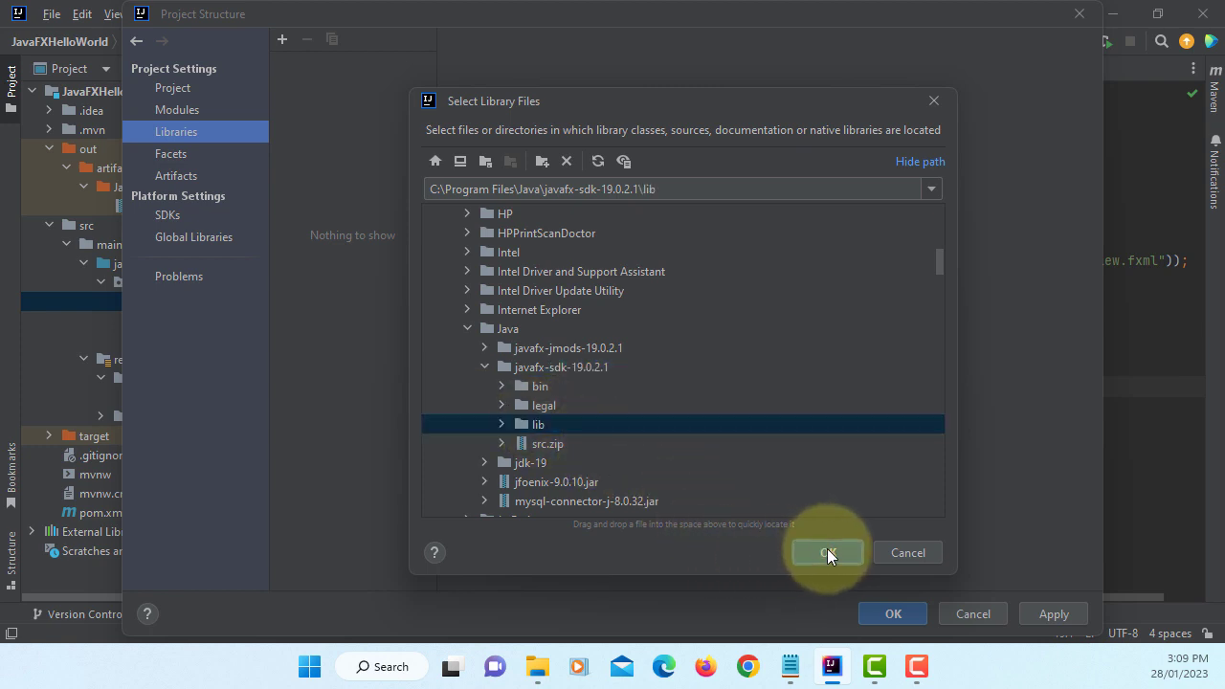
click(827, 551)
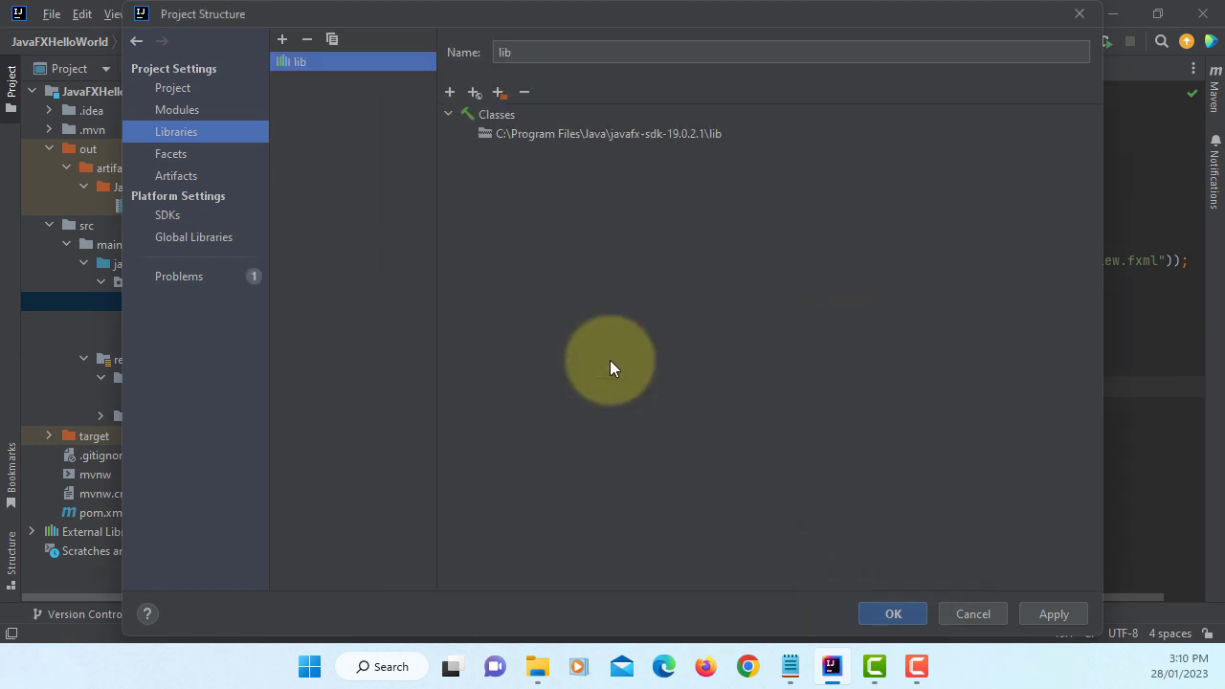
mouse_move(455, 134)
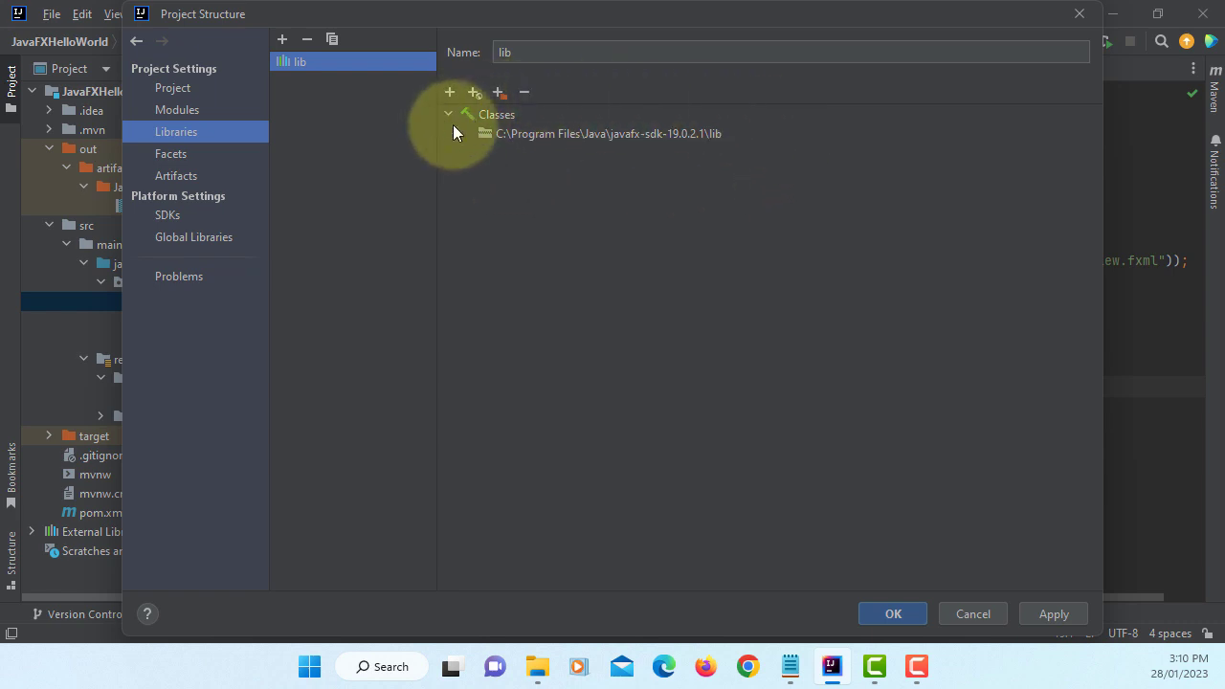
mouse_move(723, 161)
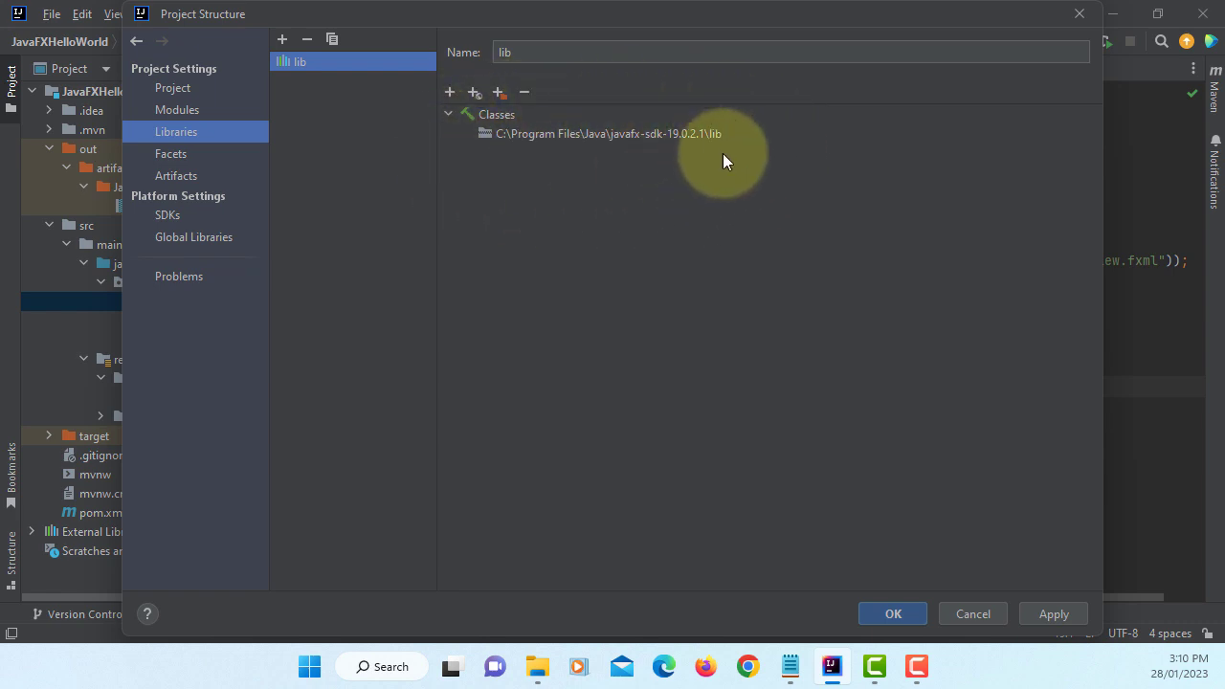
click(1053, 613)
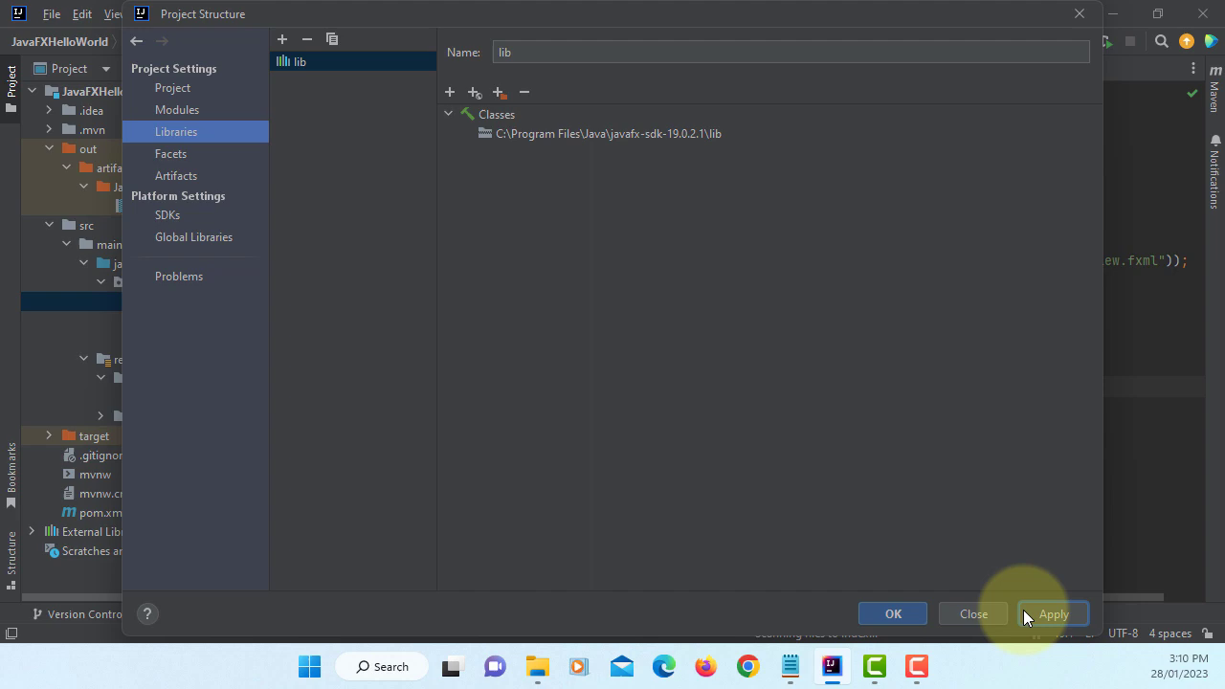
- Close Project Structure and rebuild the whole project via Build > Rebuild Project
click(892, 613)
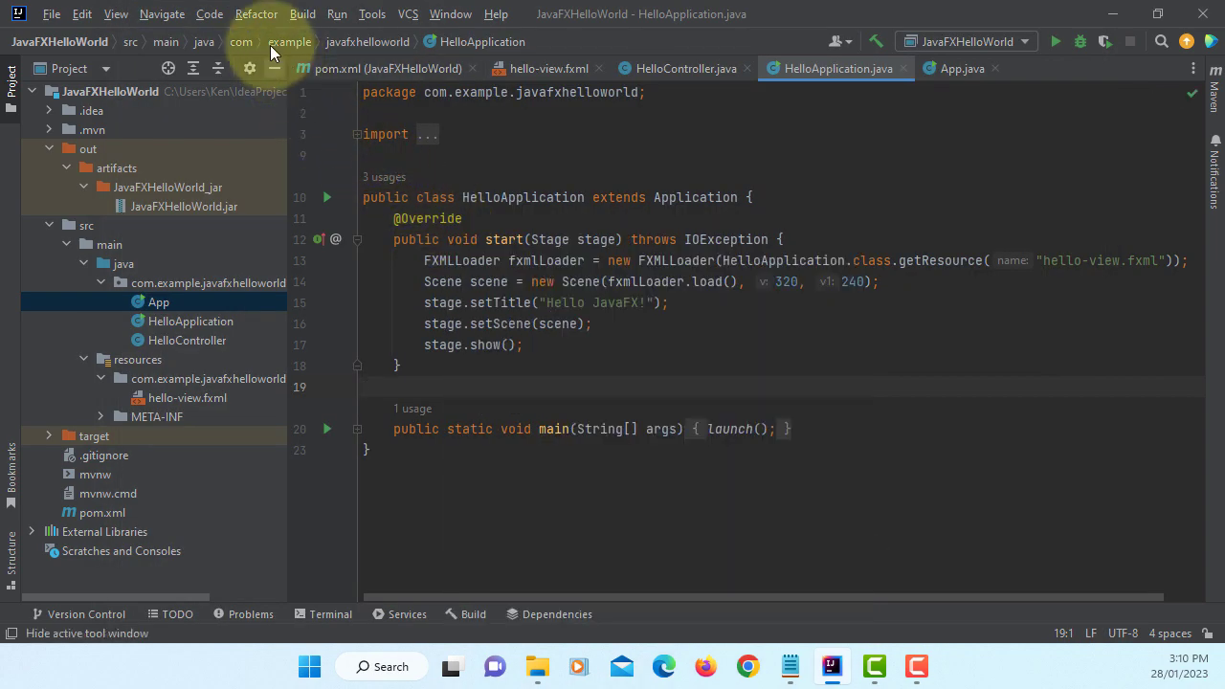
click(303, 13)
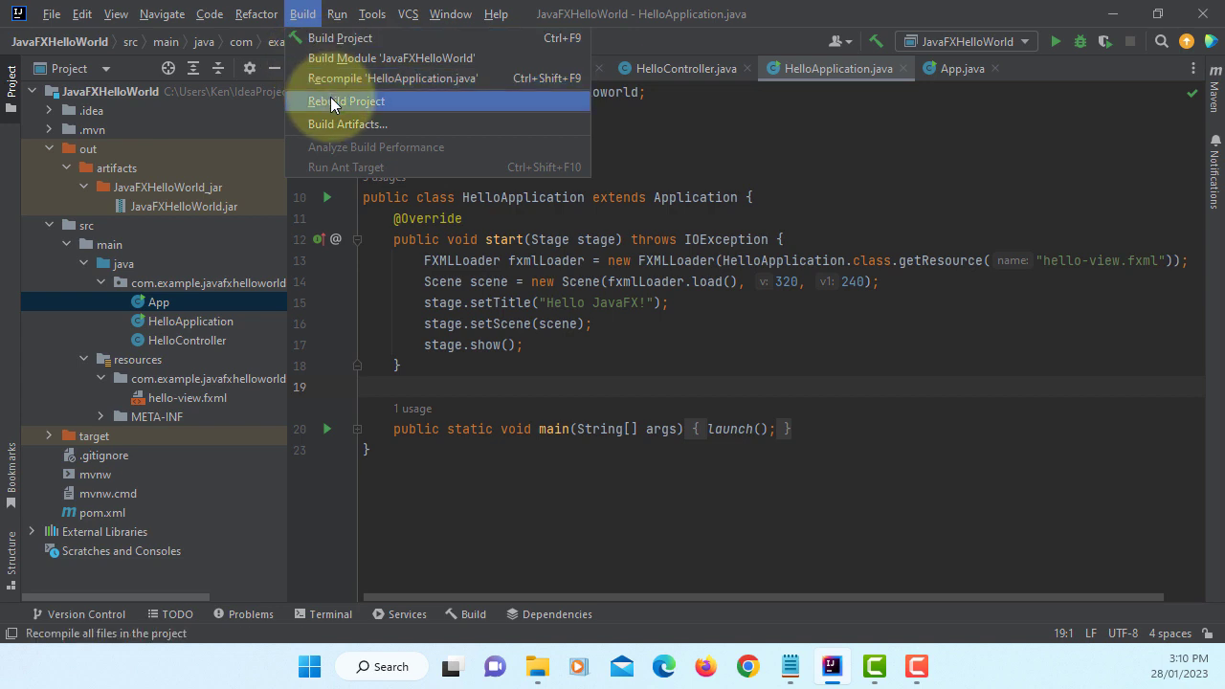
click(345, 100)
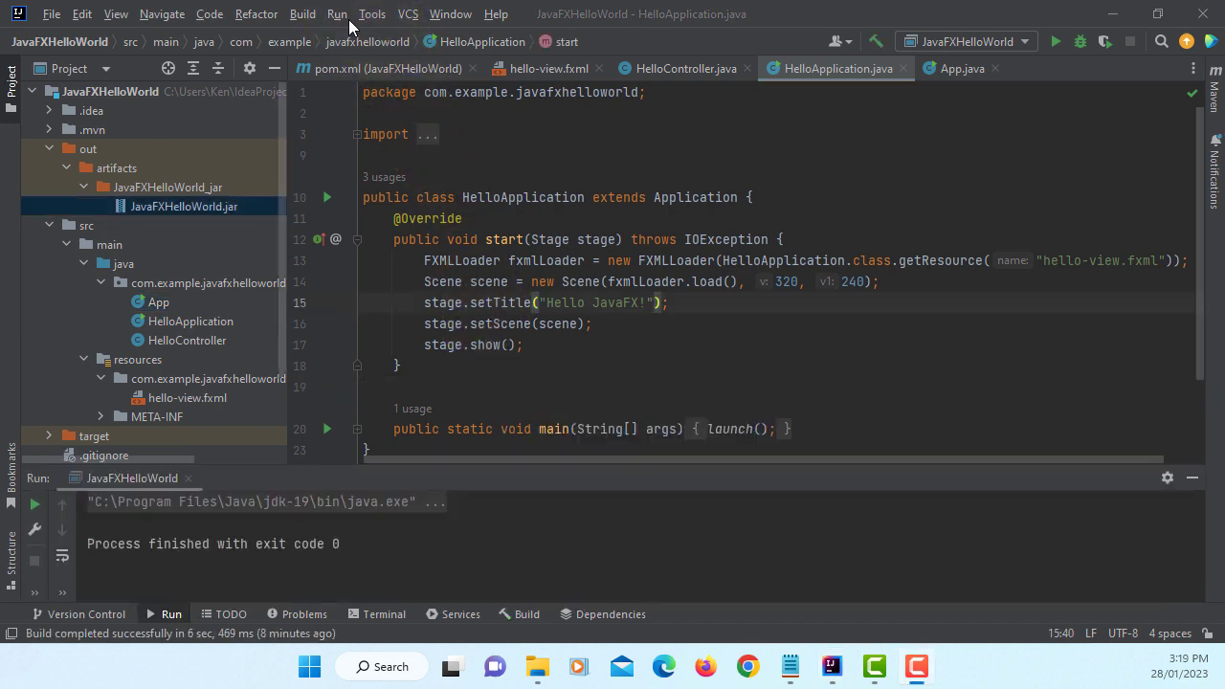
- Review the run configuration's VM options pointing the module path to the JavaFX SDK lib with javafx.controls, javafx.fxml
click(337, 14)
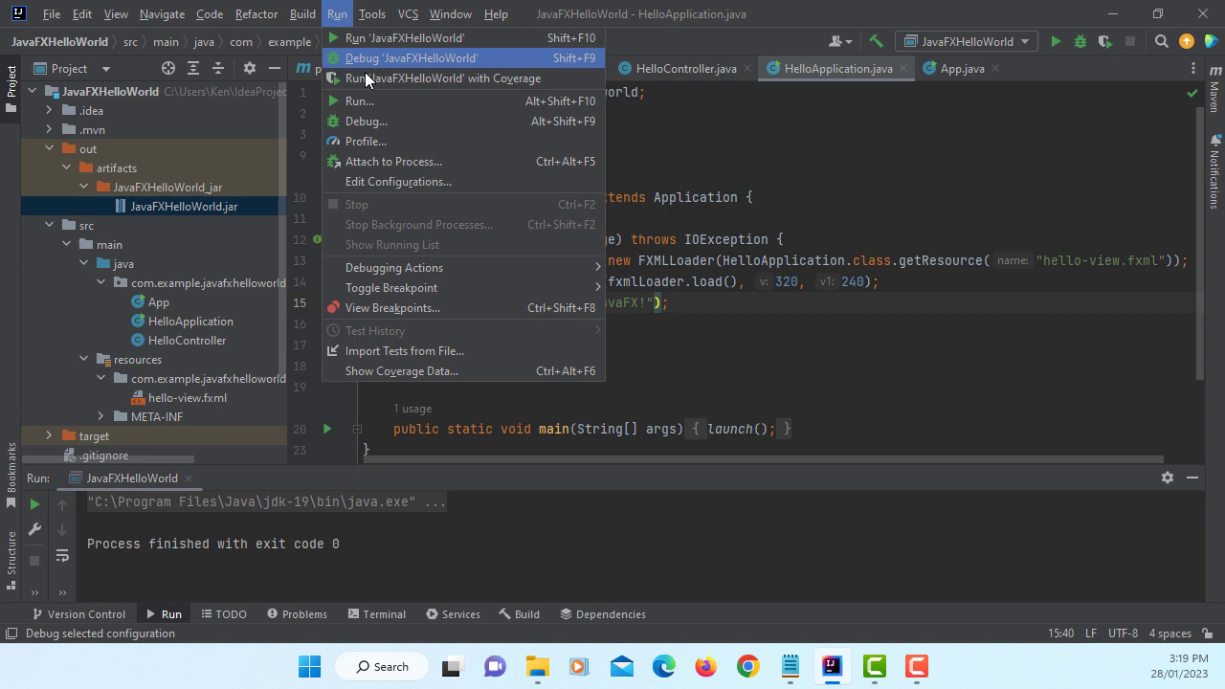
click(398, 182)
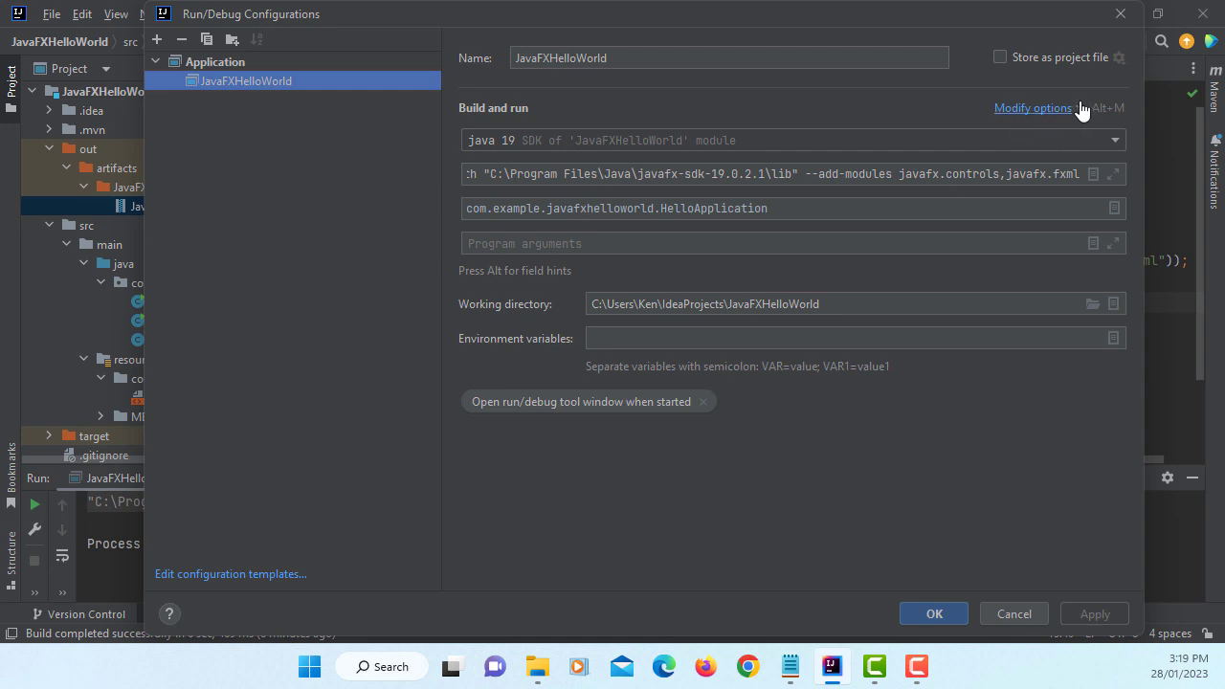
click(1114, 172)
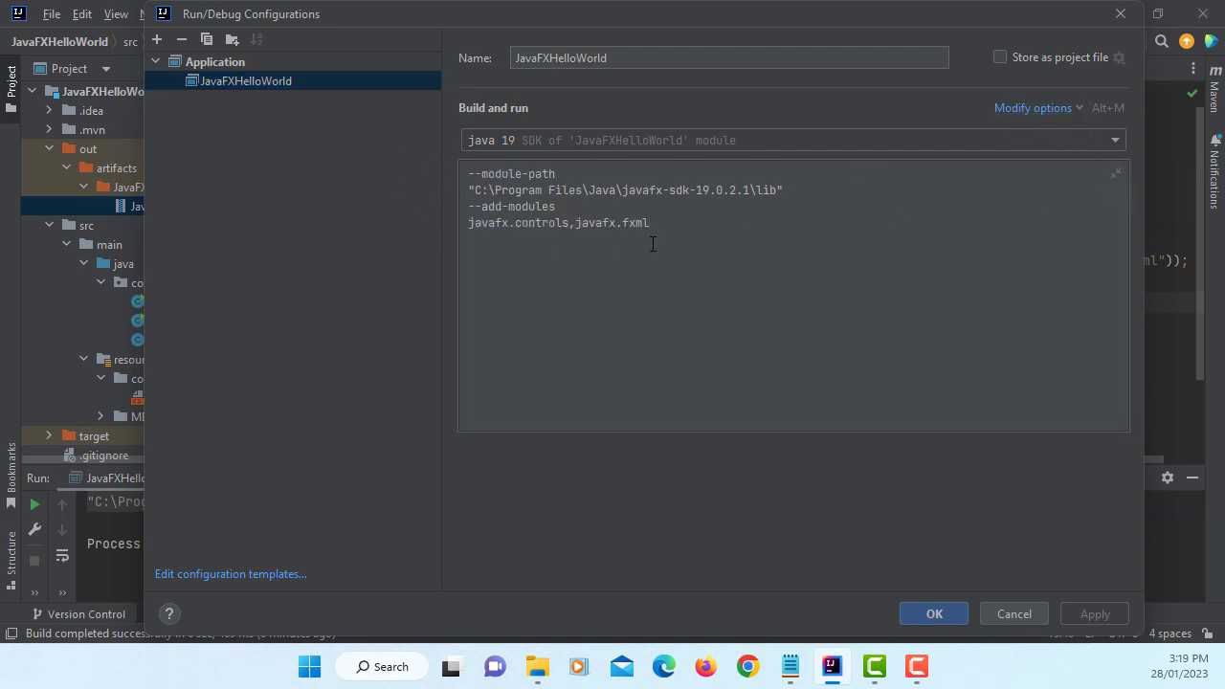
mouse_move(804, 184)
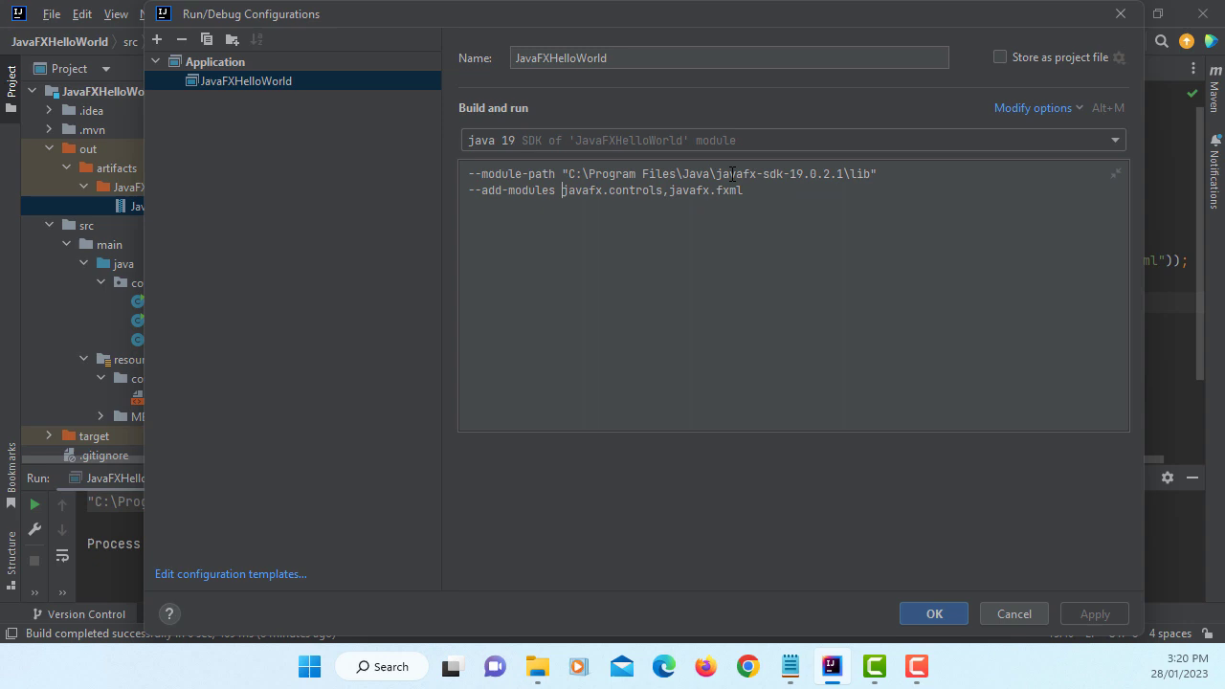
mouse_move(1164, 555)
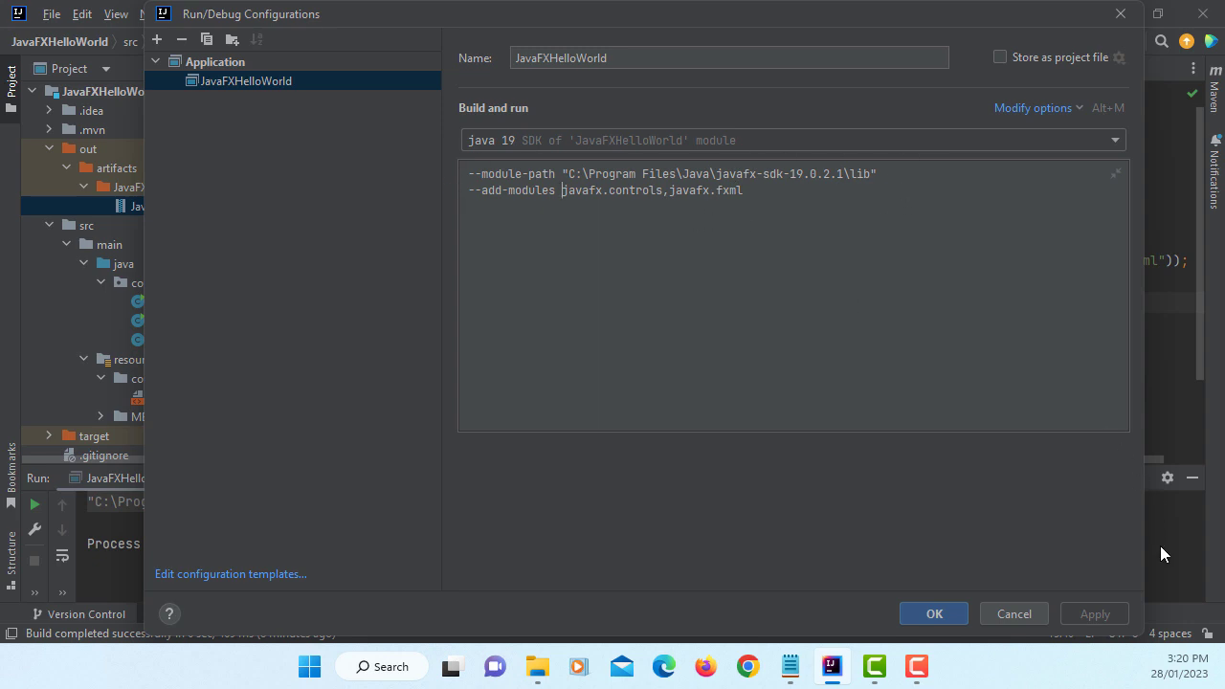
click(934, 613)
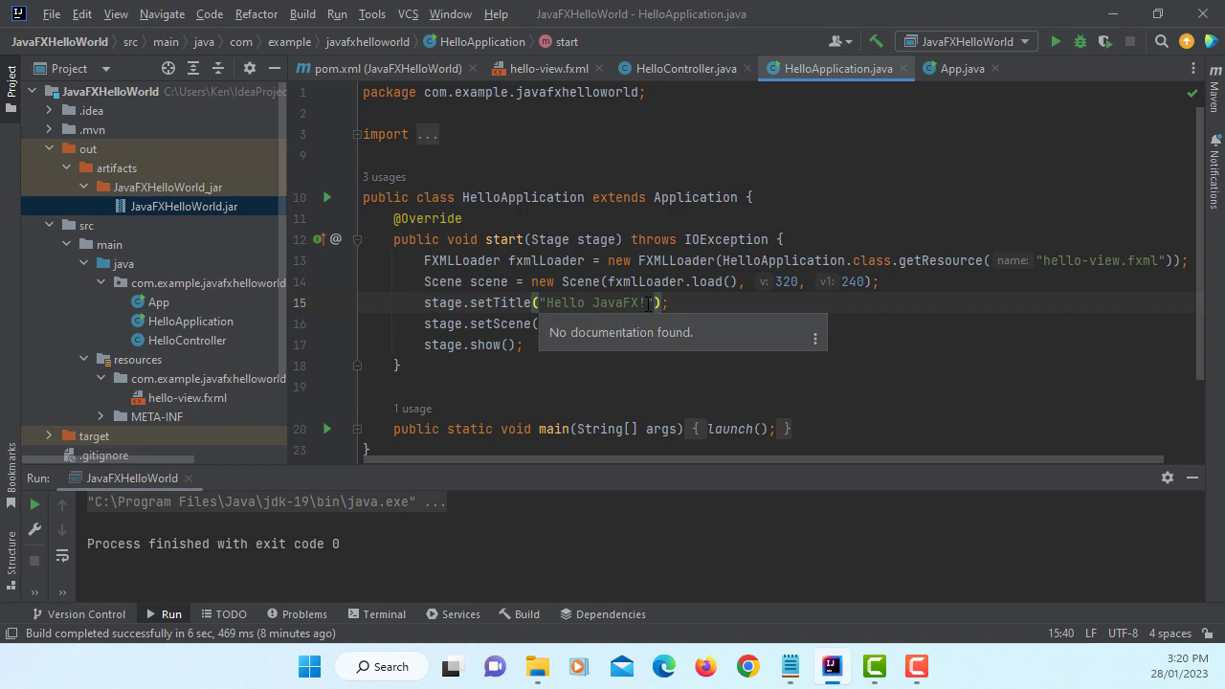
click(337, 14)
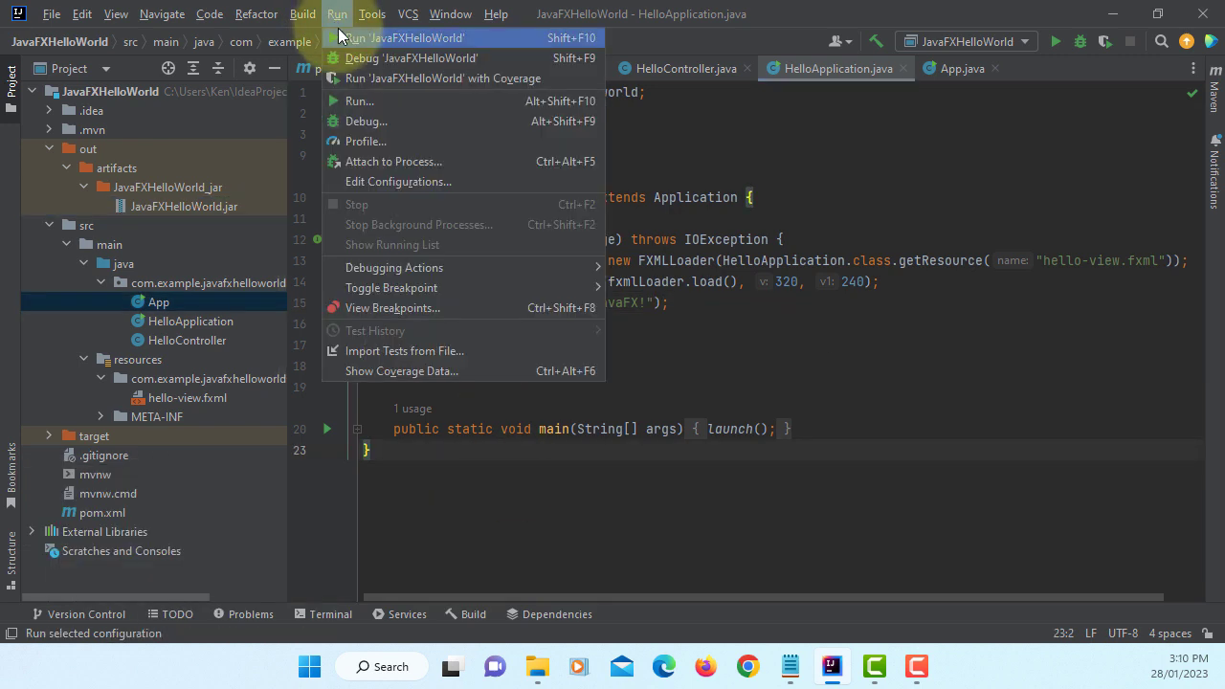
click(402, 38)
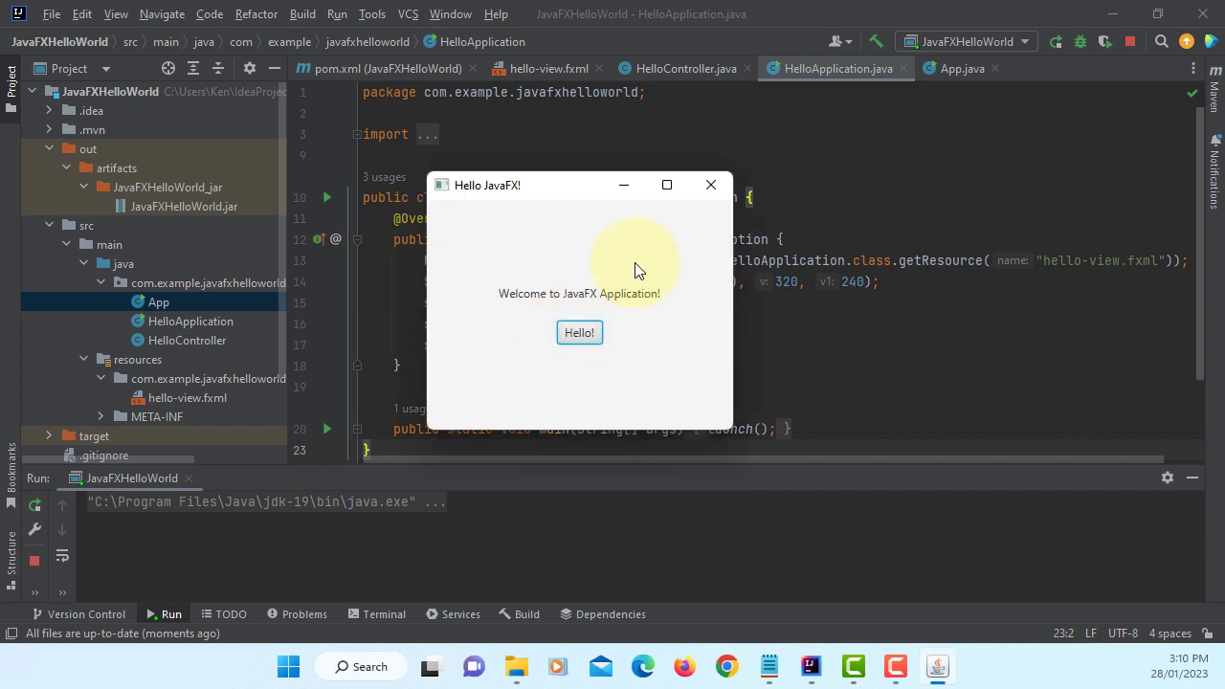
mouse_move(711, 184)
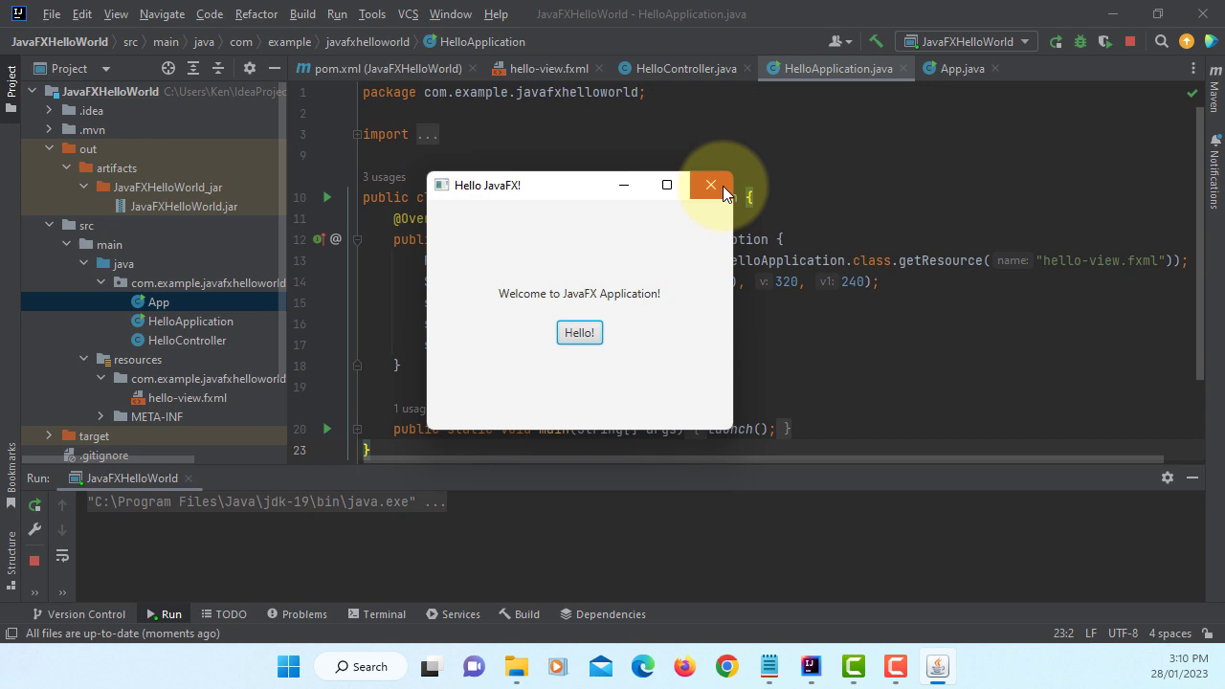
click(712, 184)
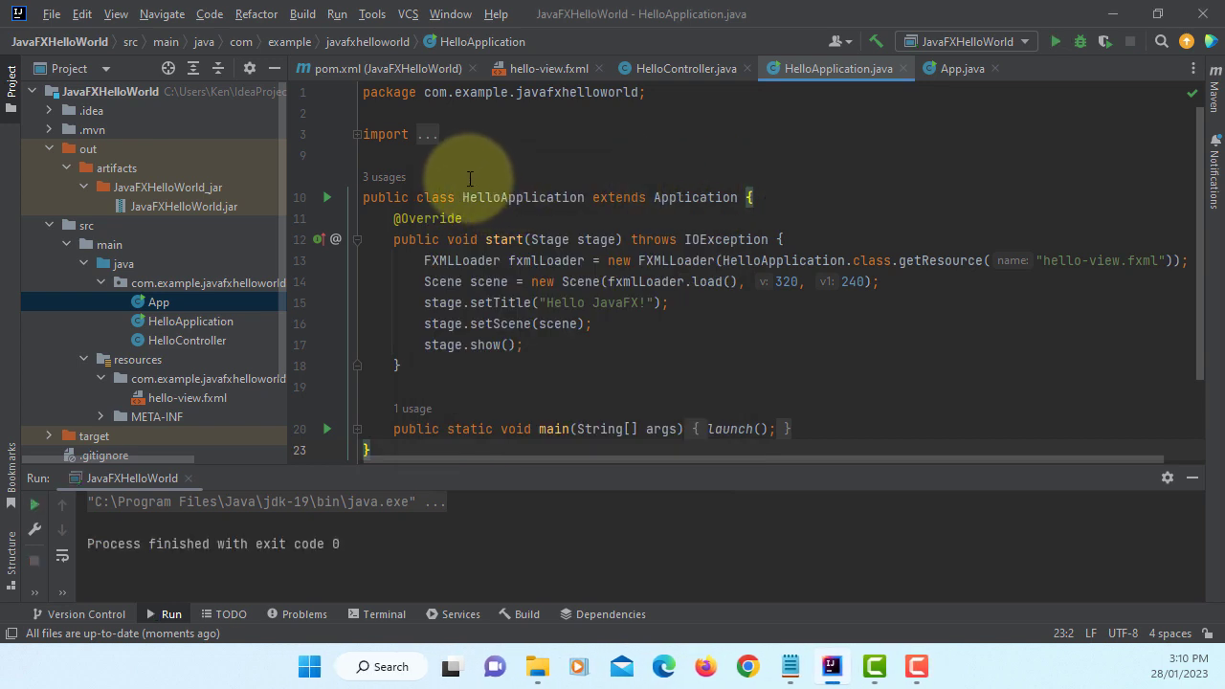
- Review the JavaFXHelloWorld.jar artifact configuration in Project Structure and accept it
click(52, 13)
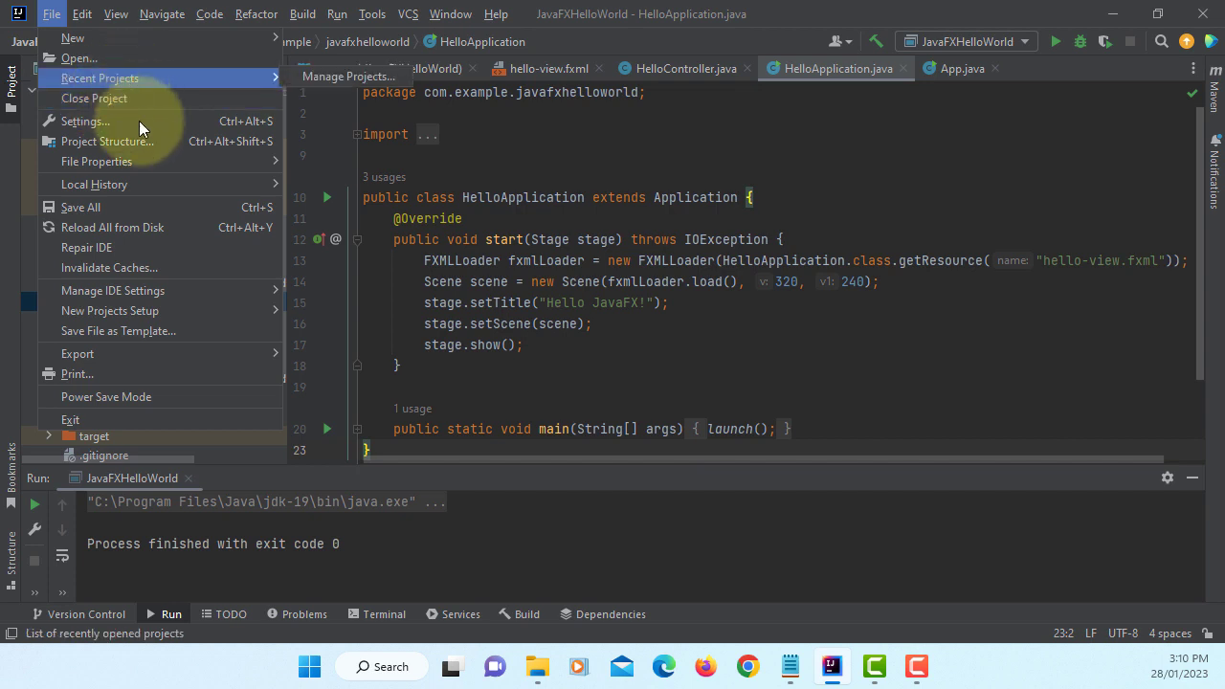
click(107, 142)
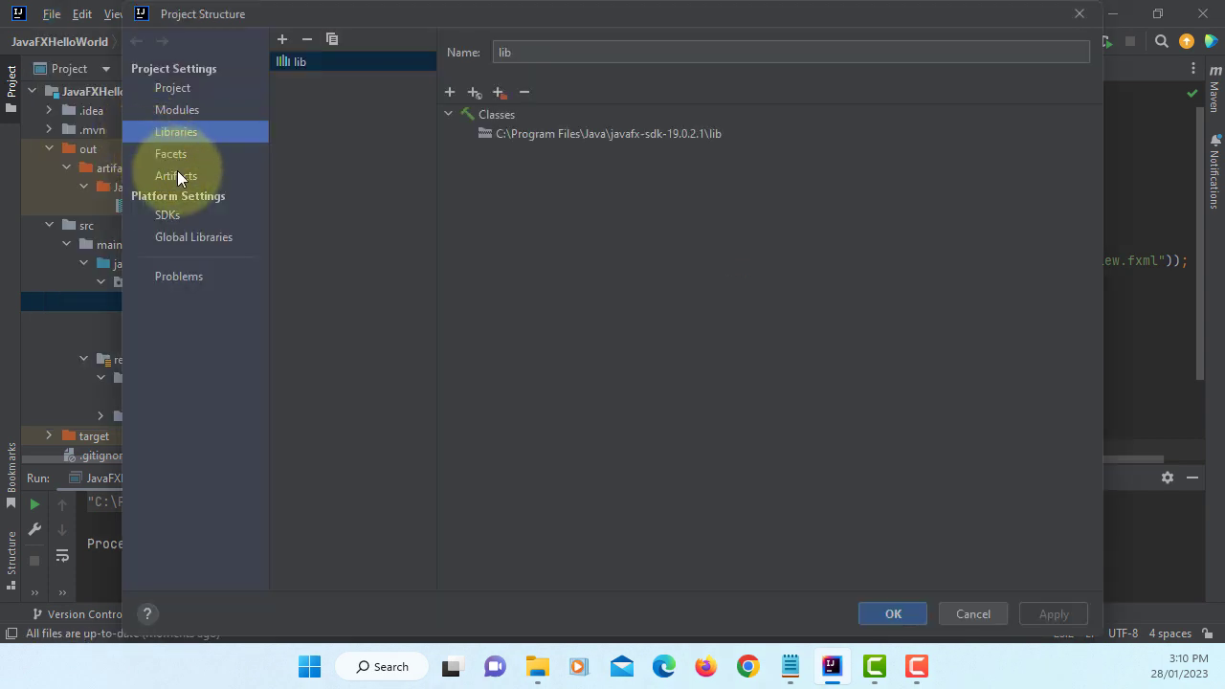
click(176, 176)
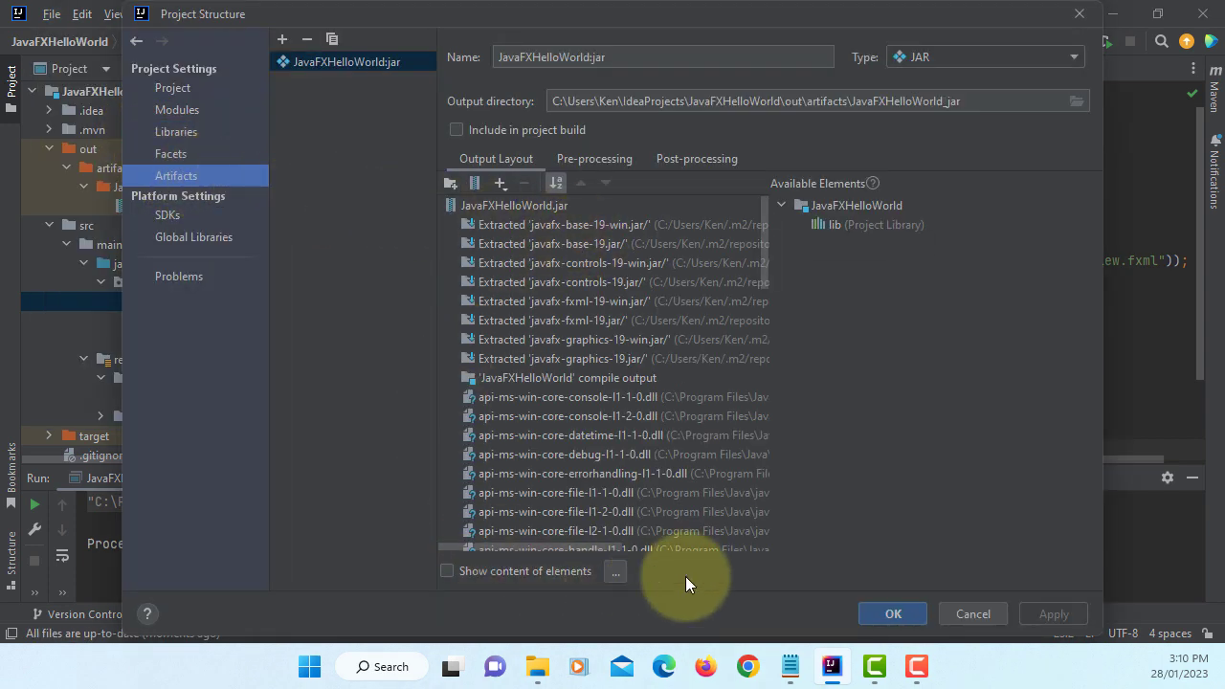
mouse_move(892, 613)
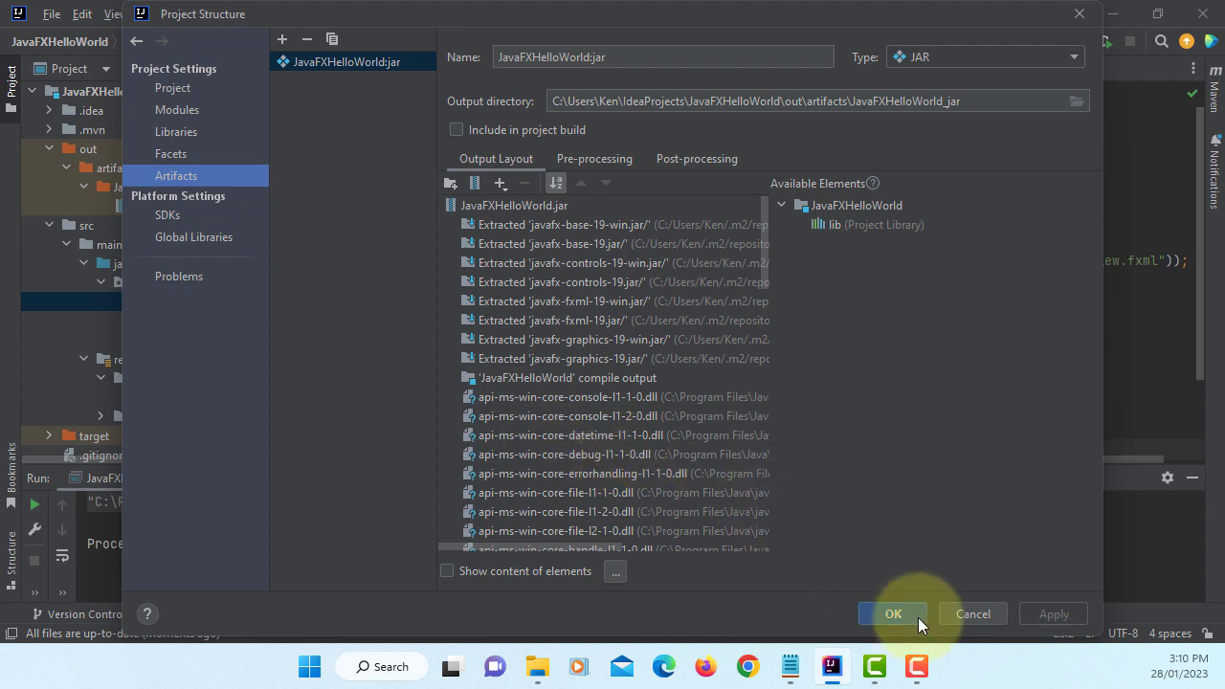
click(892, 612)
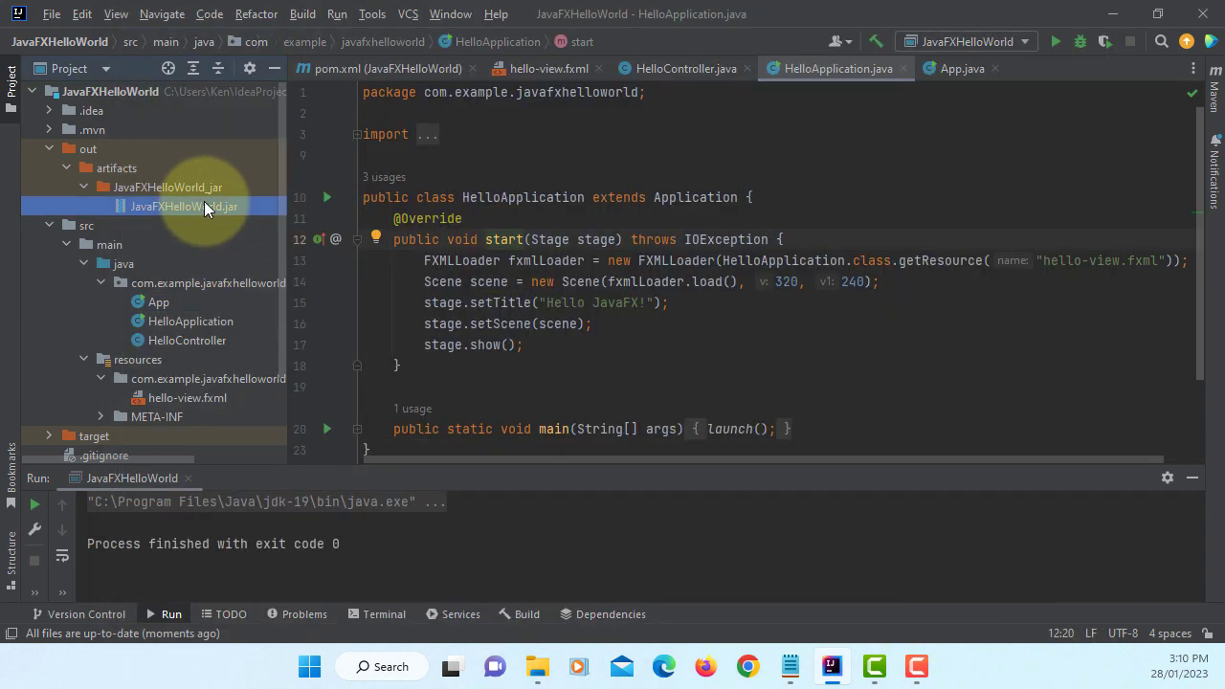
- Delete the old JavaFXHelloWorld.jar from out/artifacts, confirming the Safe Delete
right_click(184, 207)
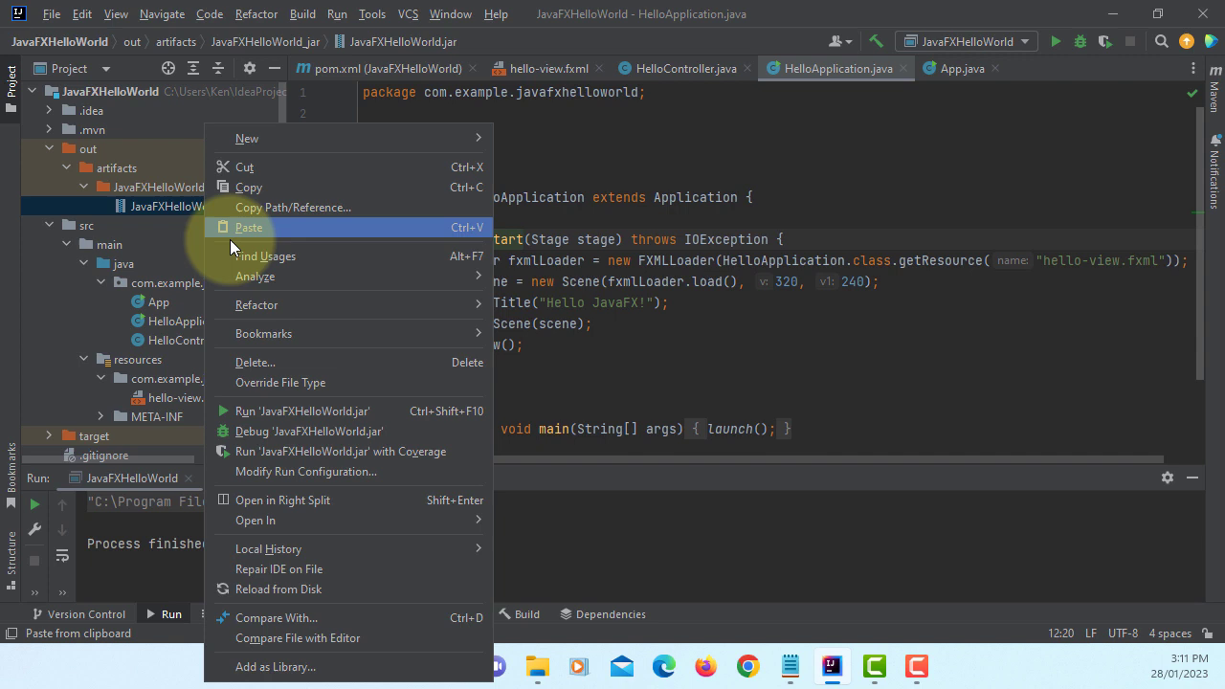
mouse_move(345, 304)
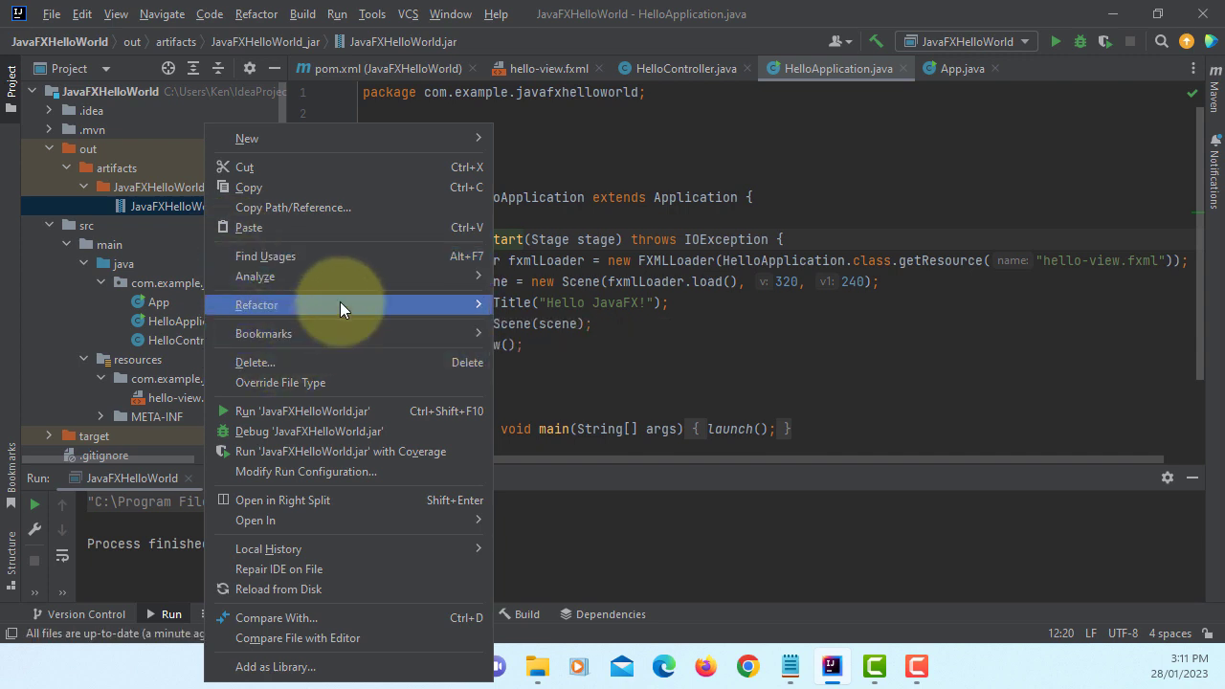
click(255, 362)
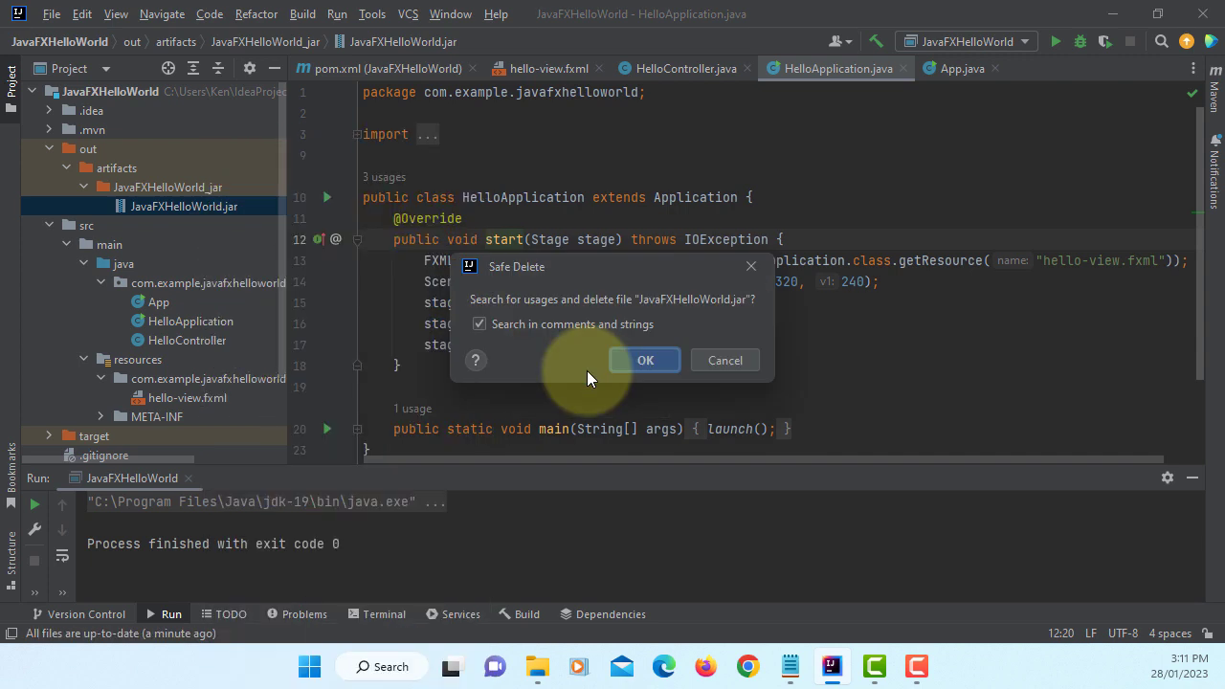
click(645, 360)
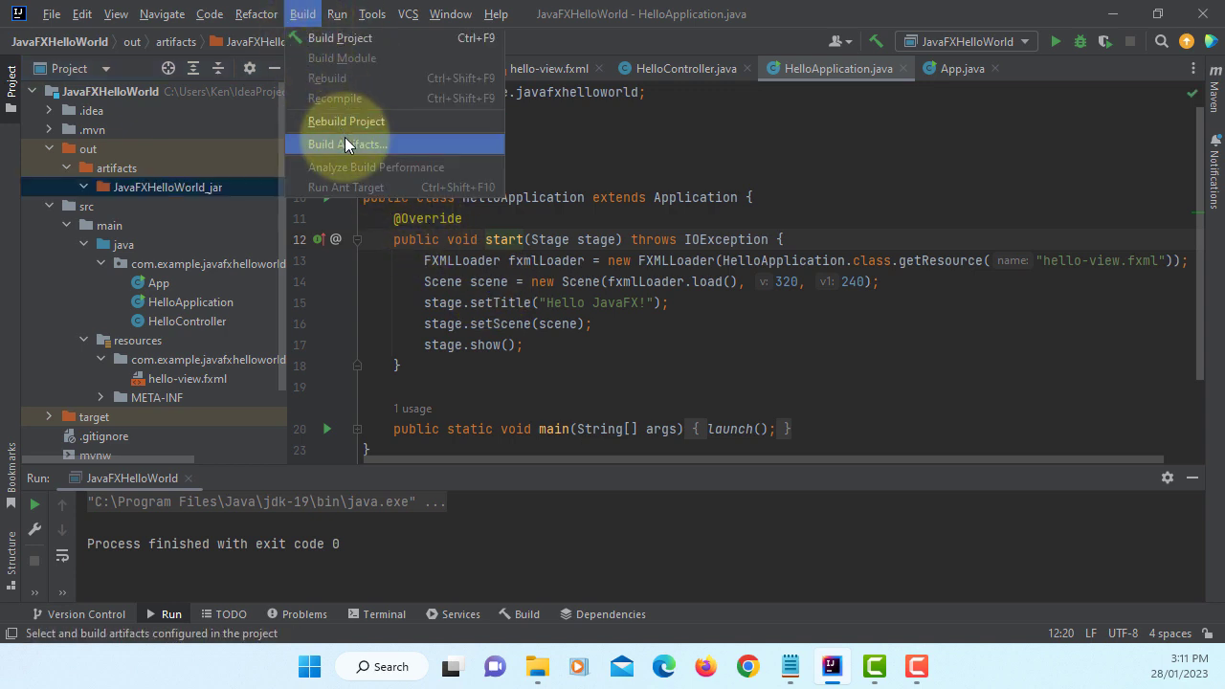
- Build the JavaFXHelloWorld.jar artifact so a fresh jar appears under out/artifacts
click(345, 144)
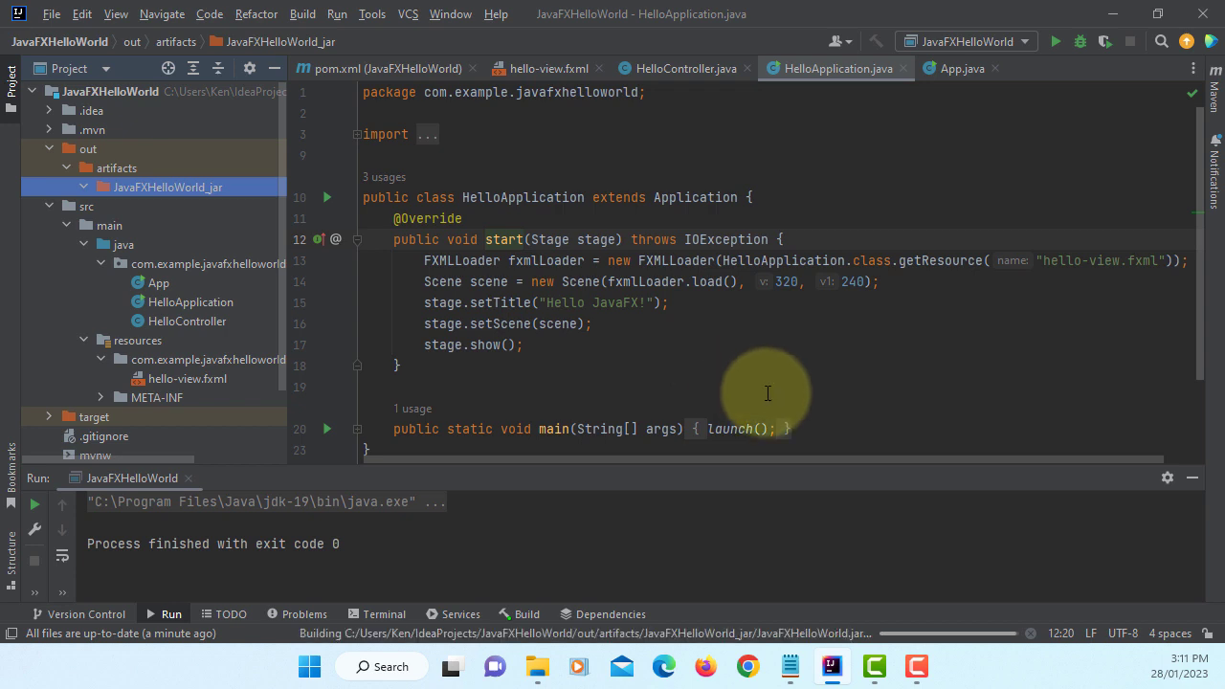
mouse_move(900, 563)
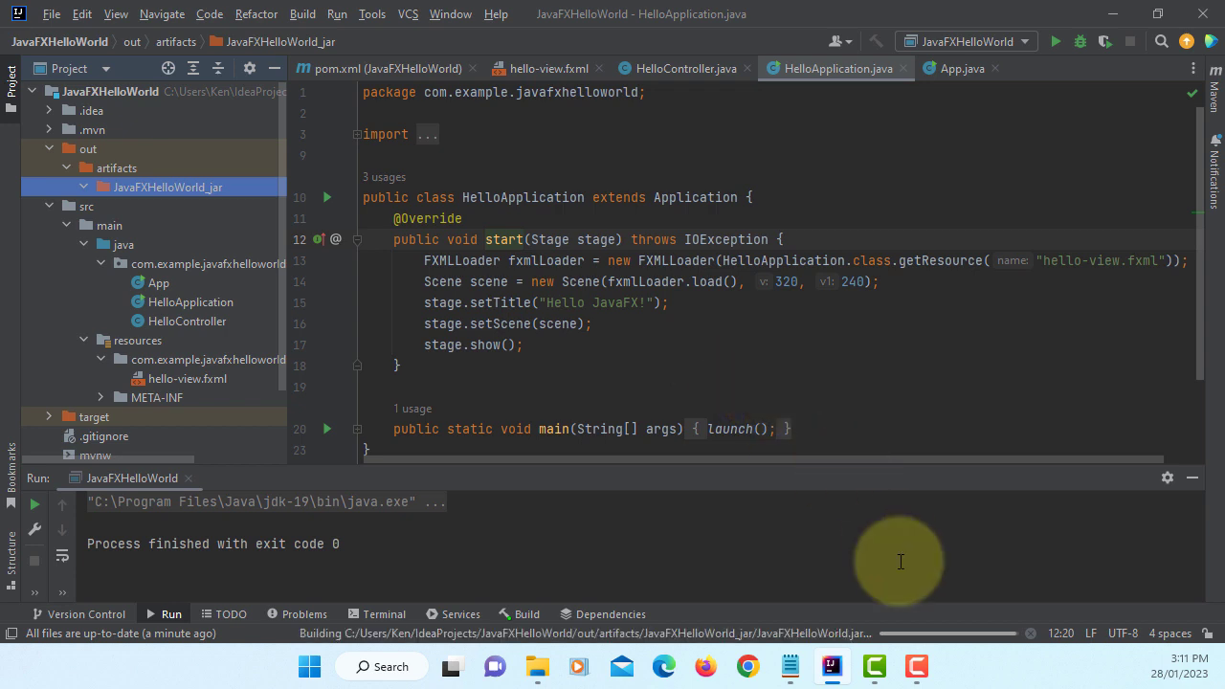
mouse_move(885, 589)
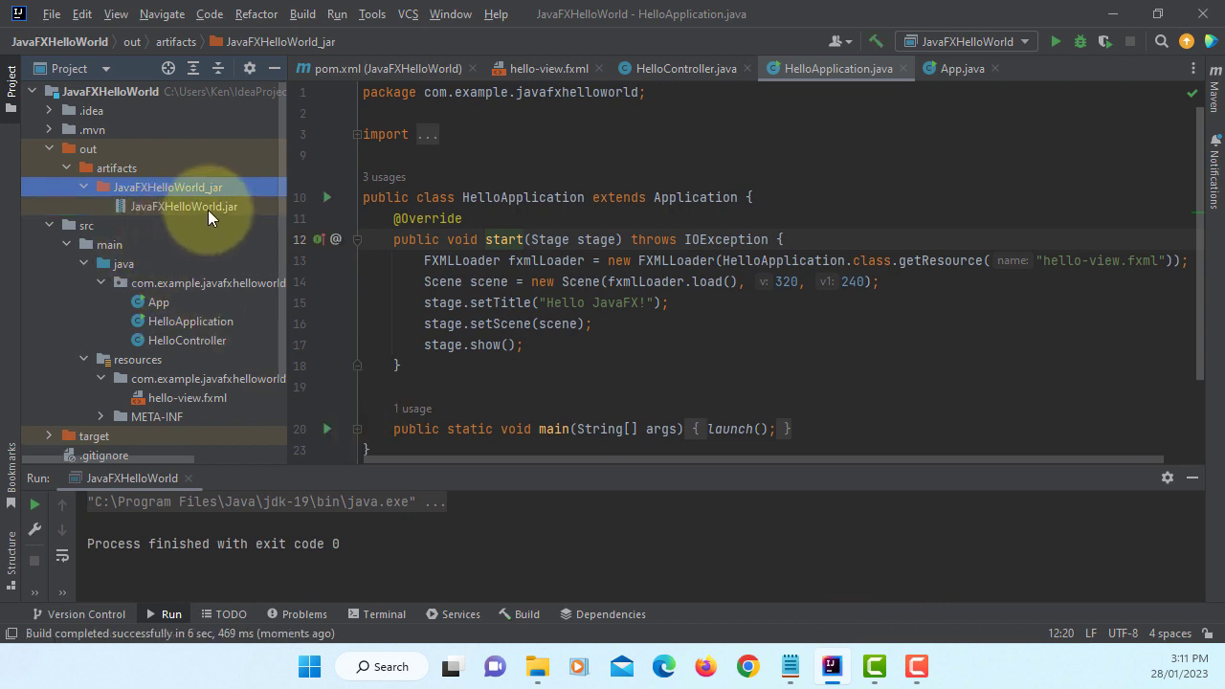
right_click(184, 206)
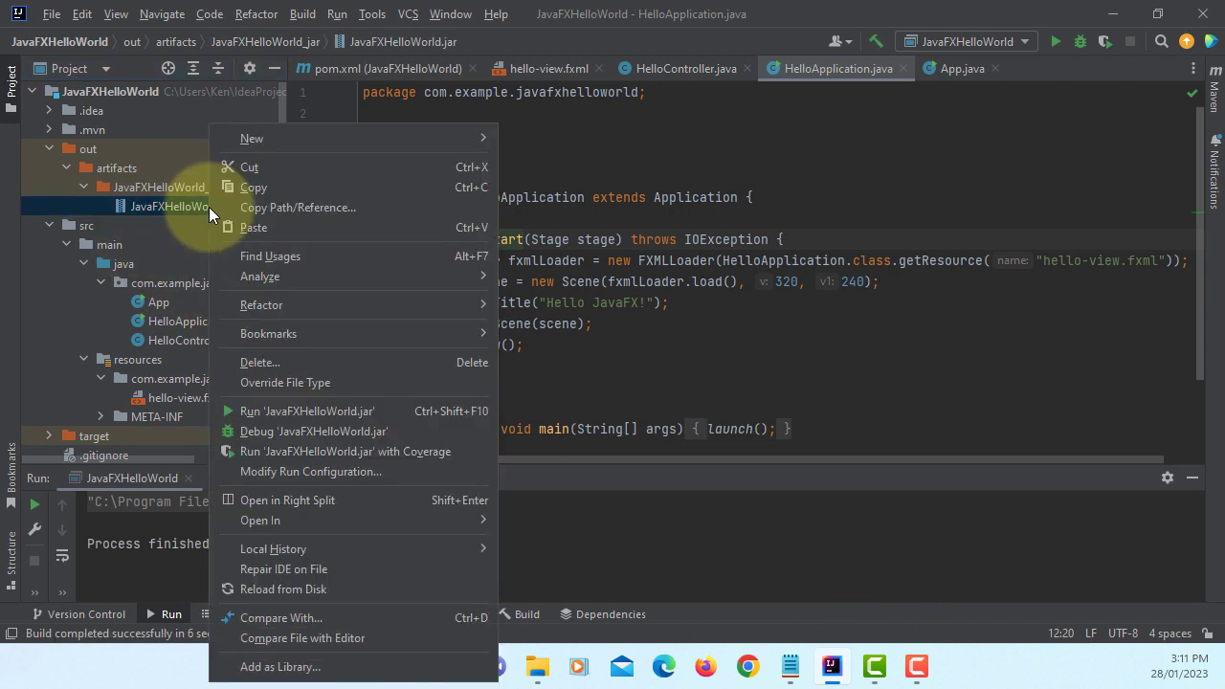
mouse_move(310, 471)
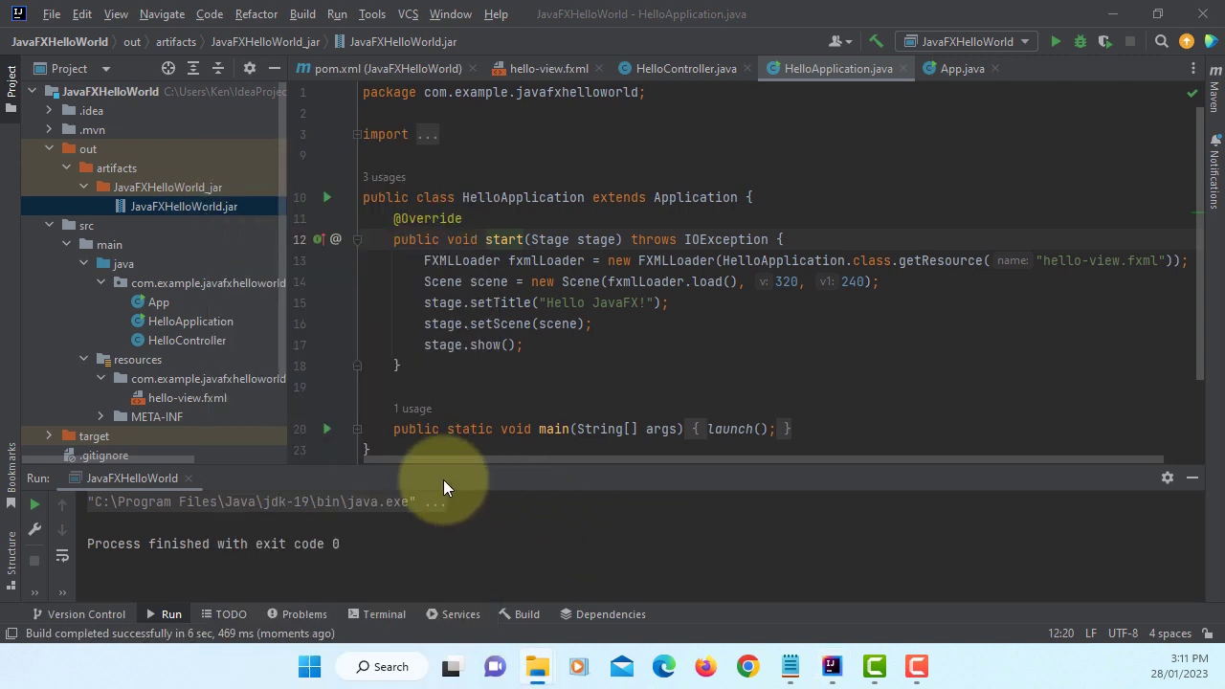
- Launch JavaFXHelloWorld.jar from File Explorer, view the Hello JavaFX! window, and close it
click(536, 667)
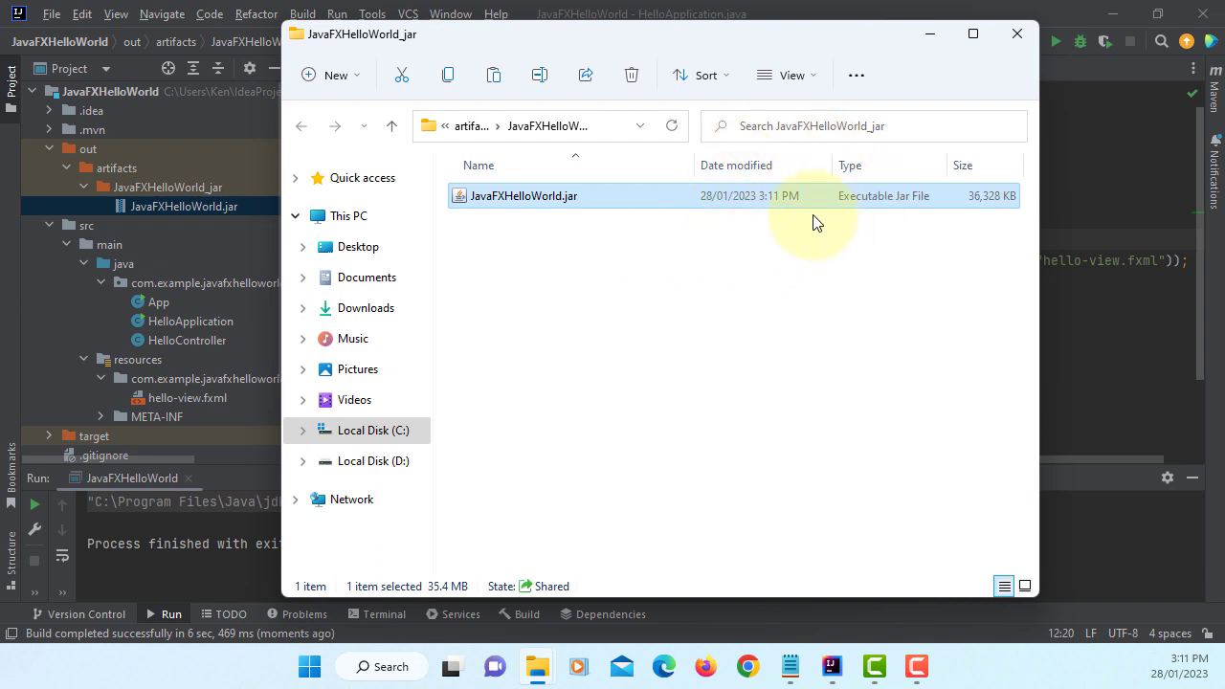
mouse_move(533, 207)
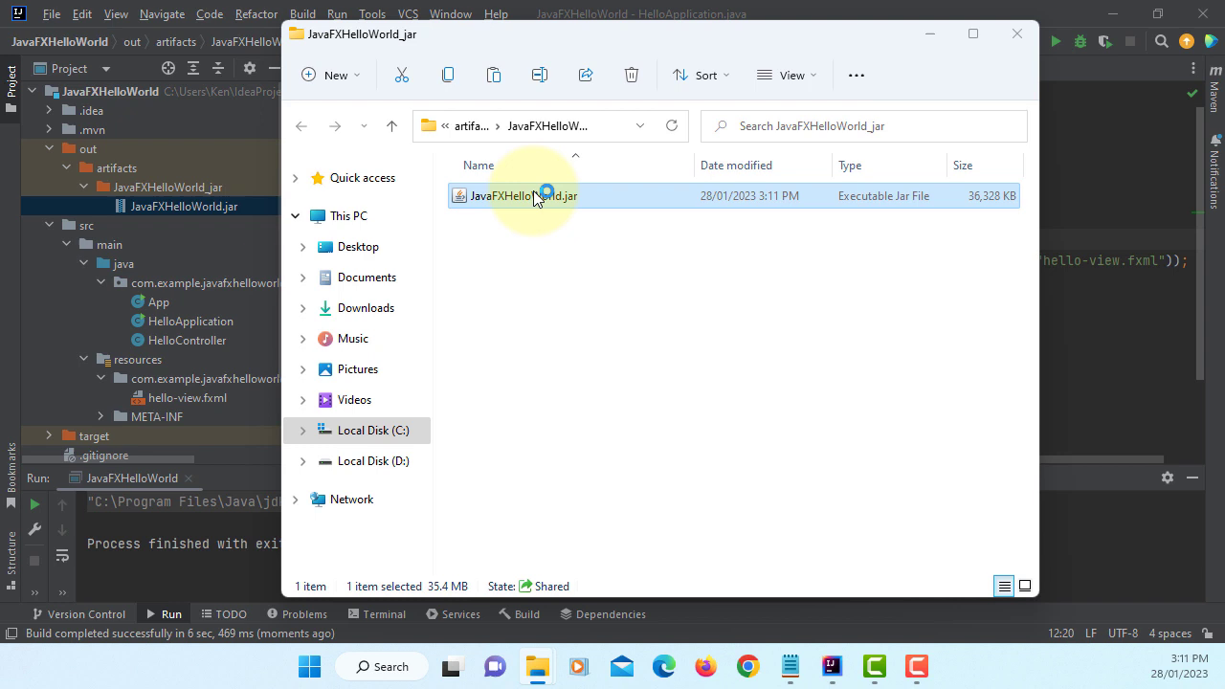
double_click(525, 195)
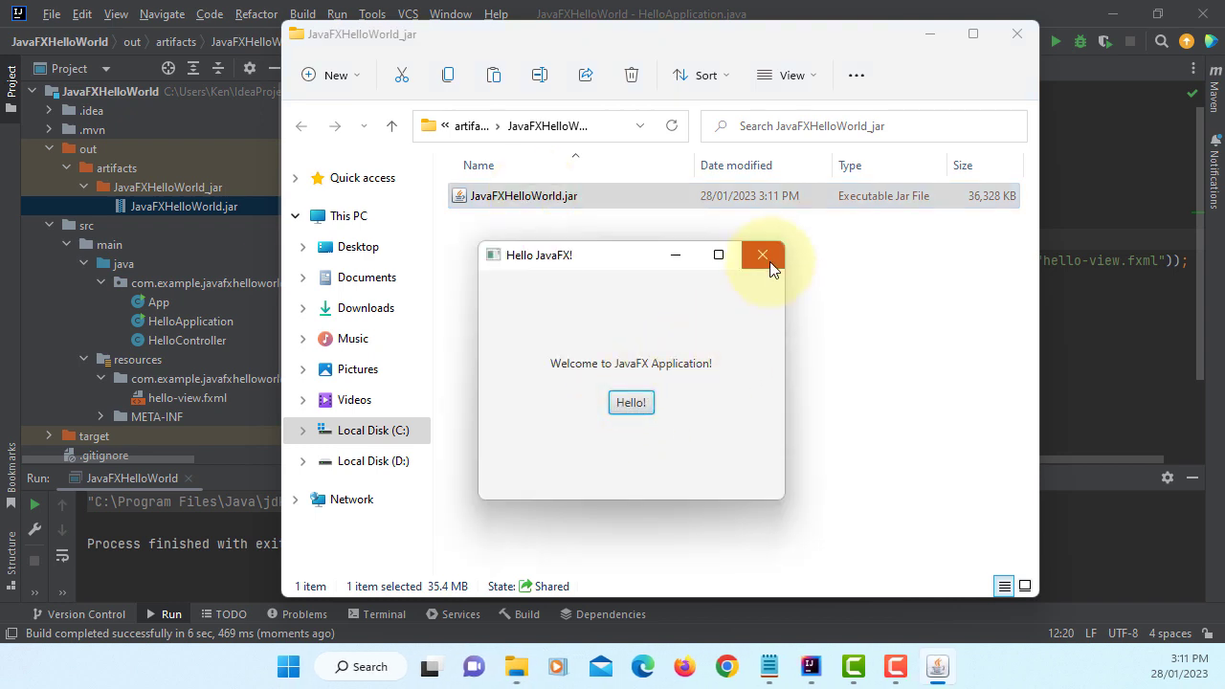
click(762, 255)
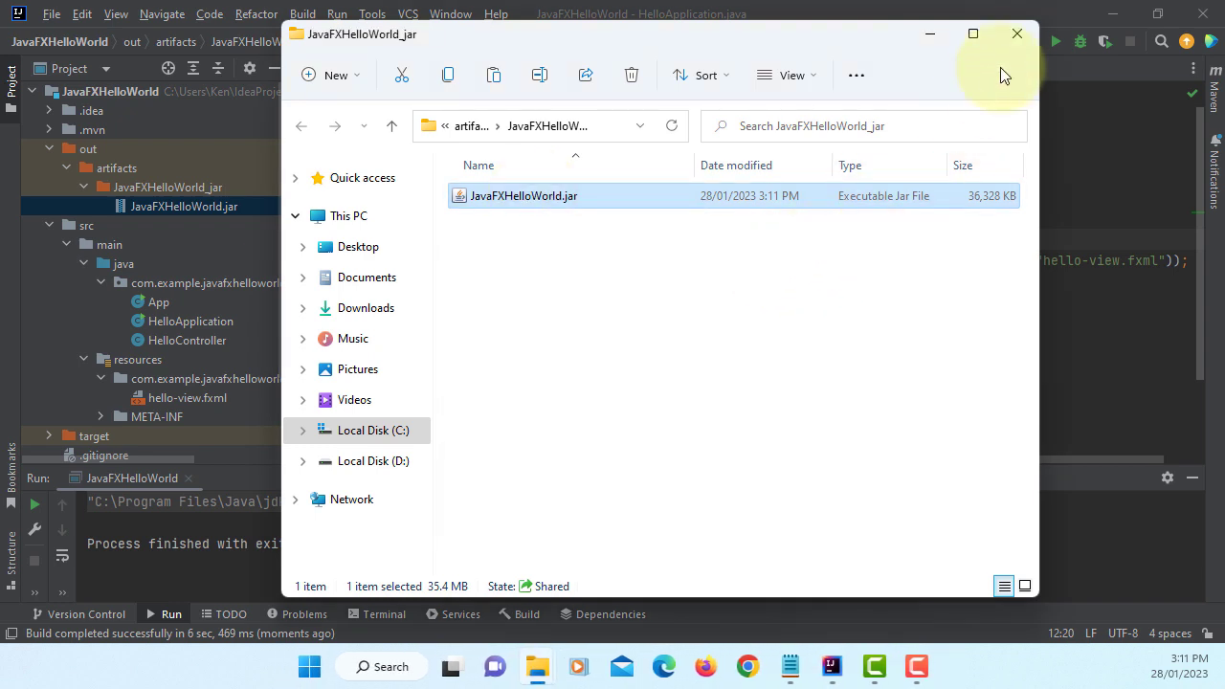